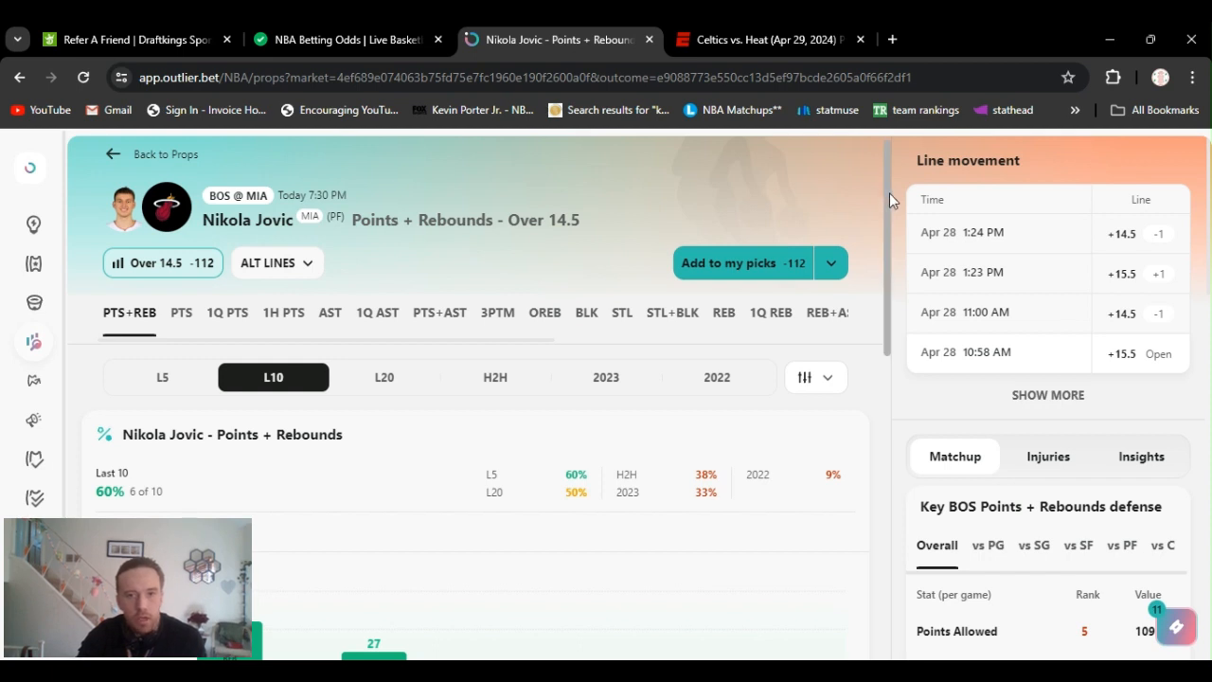
Scroll down the props list to reach Al Horford's Points + Rebounds prop.
scroll(down, 3)
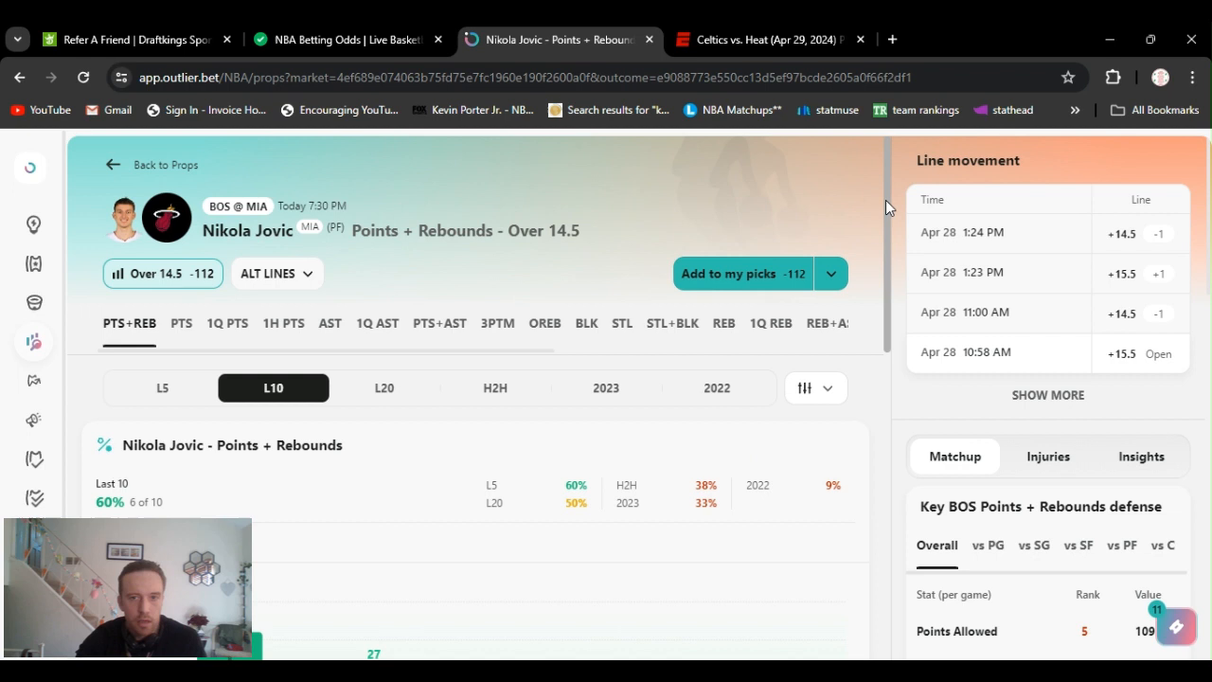
mouse_move(888, 212)
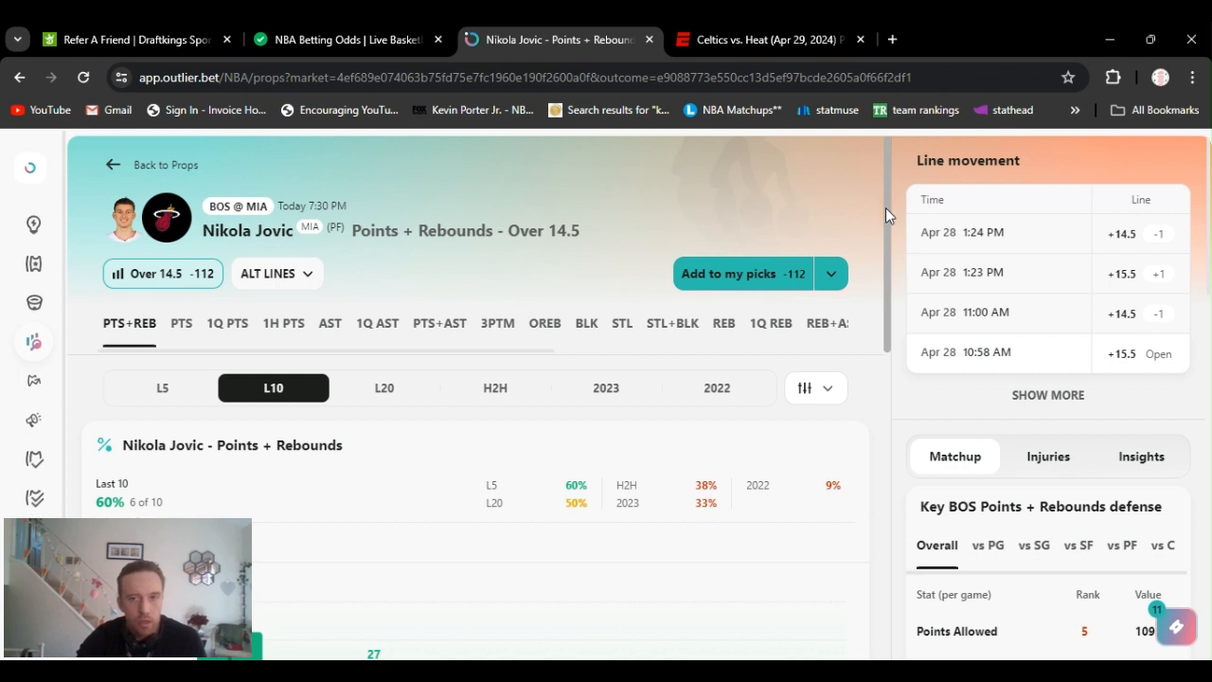
scroll(down, 3)
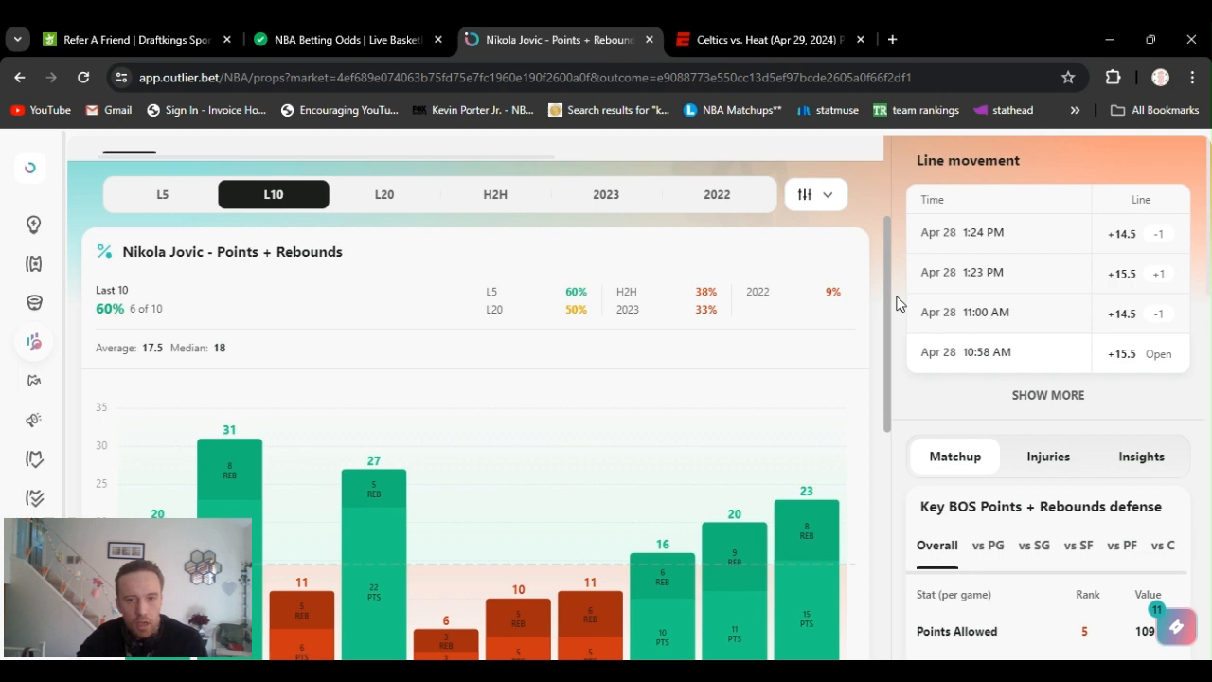
scroll(down, 3)
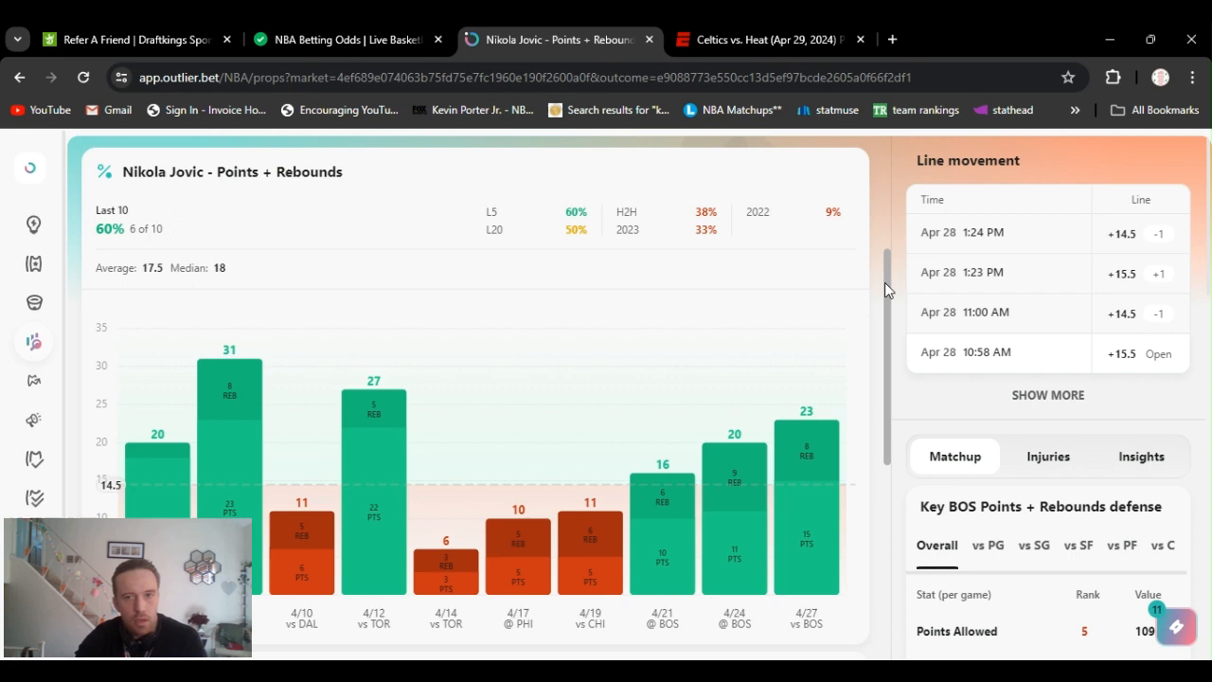
scroll(down, 3)
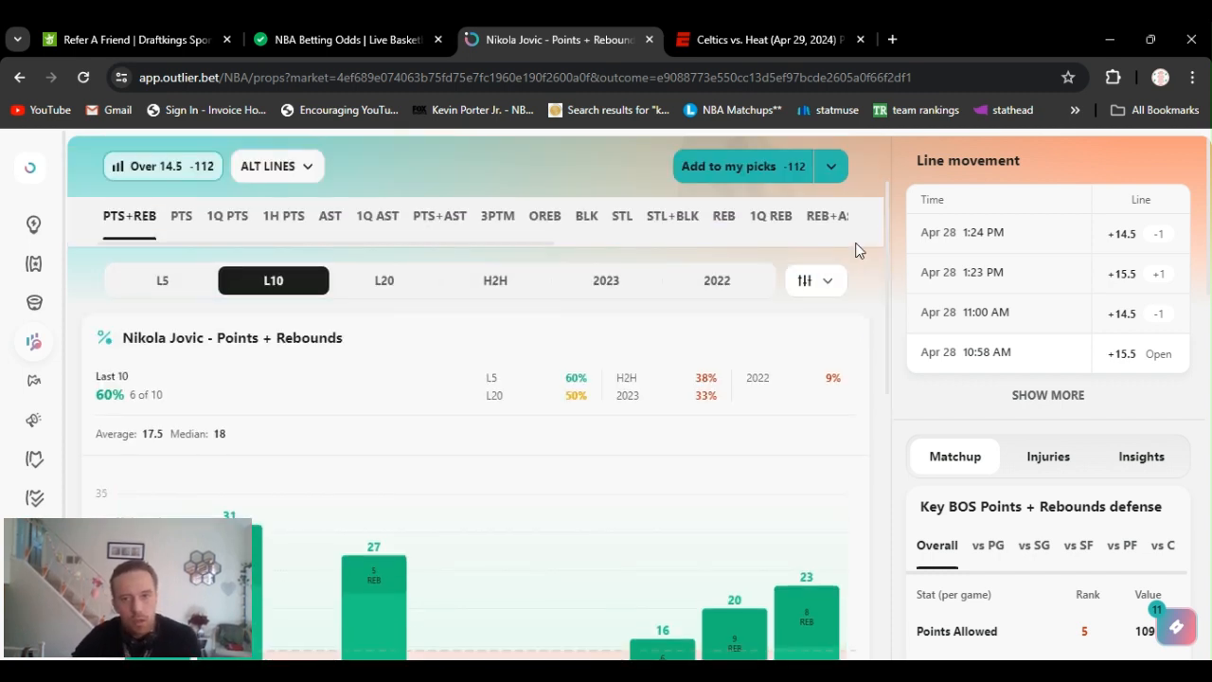
scroll(down, 3)
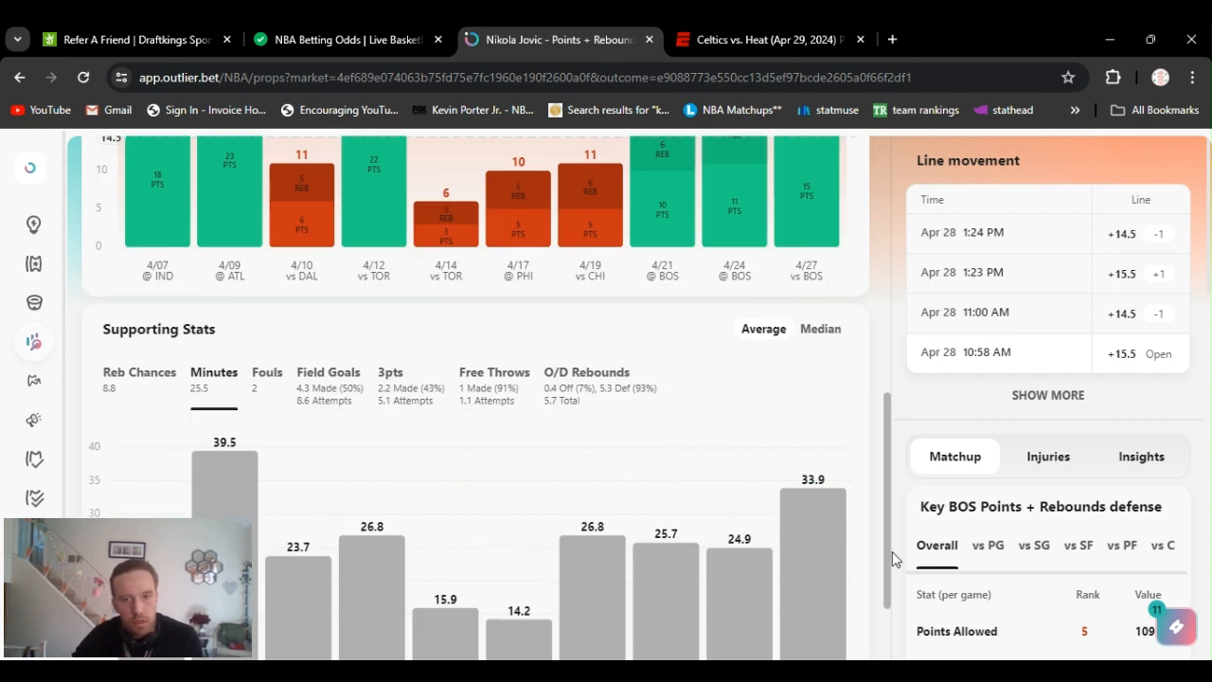
scroll(down, 3)
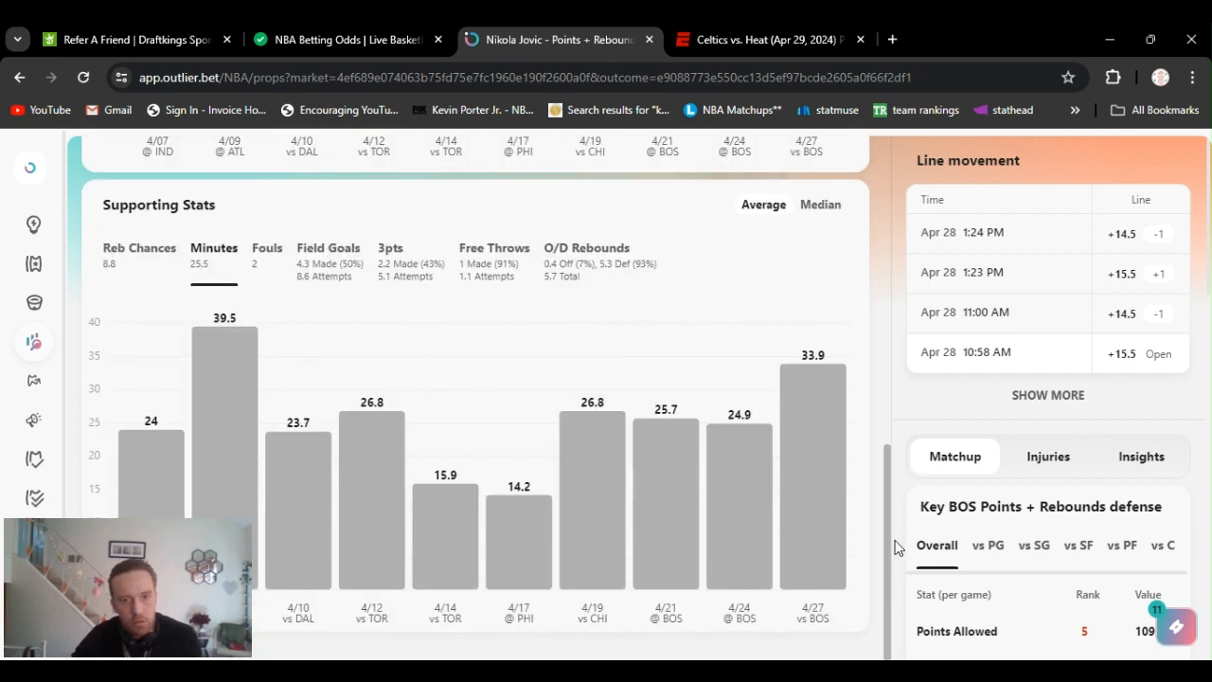
scroll(down, 3)
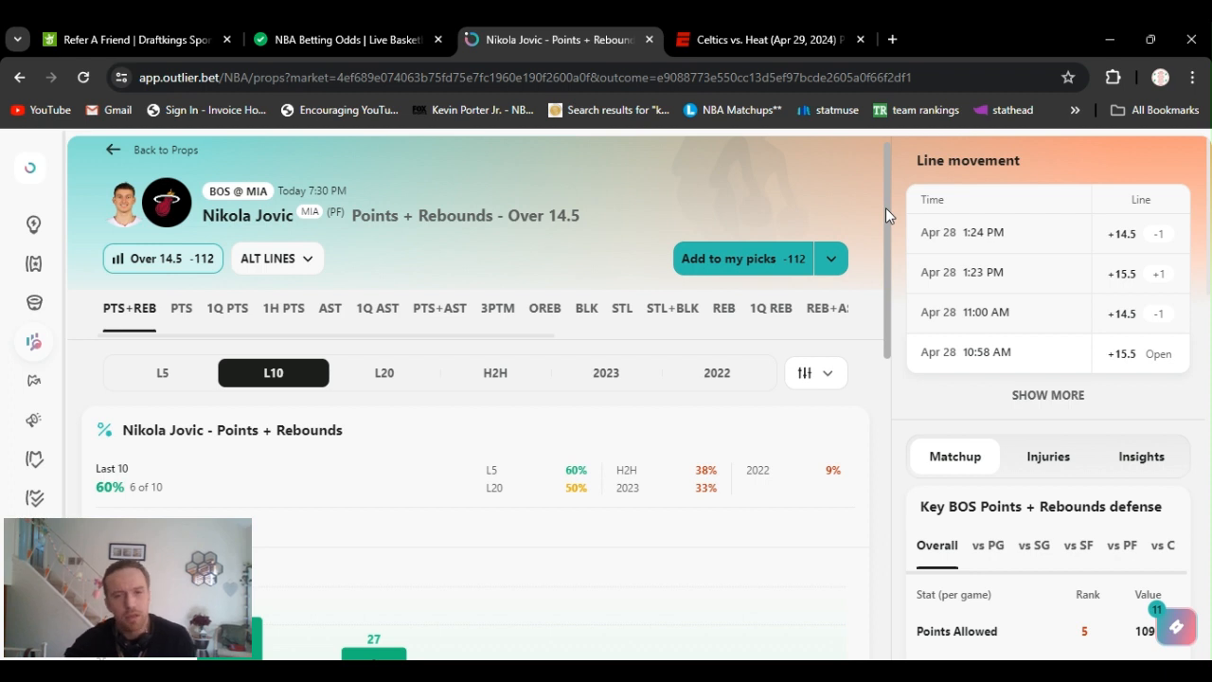
scroll(down, 3)
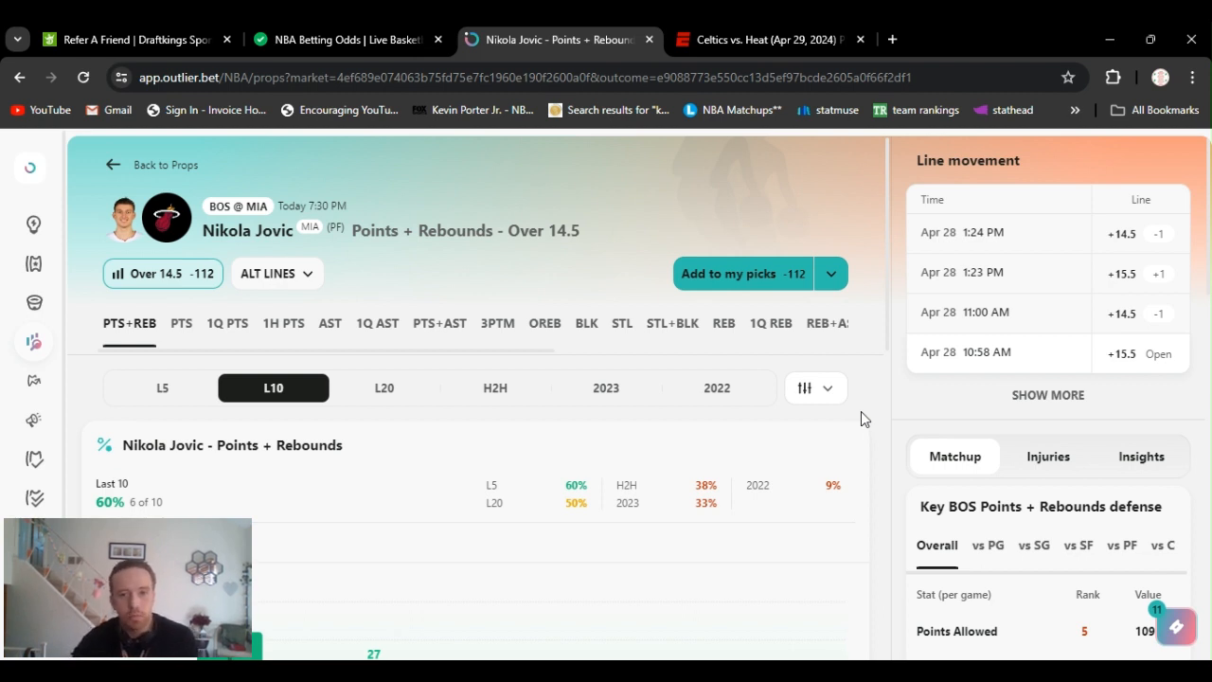
View Al Horford's Points + Rebounds Over 12.5 page down to his L10 chart showing 9 of 10 hits.
click(742, 273)
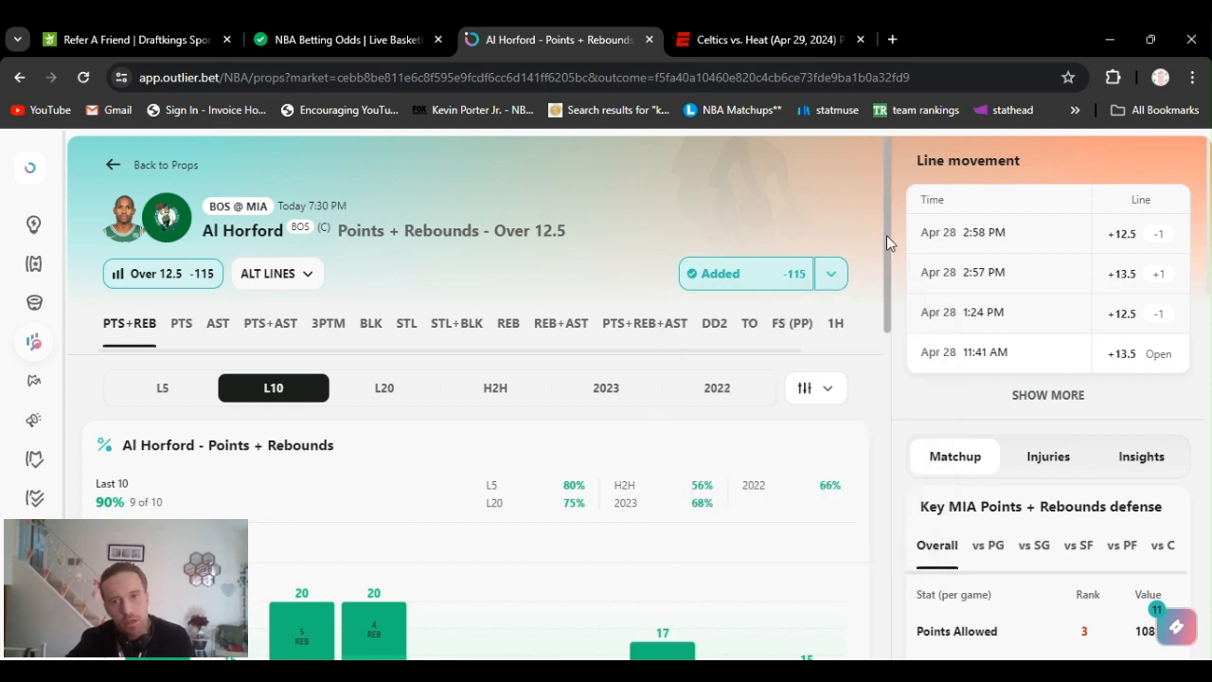
scroll(down, 3)
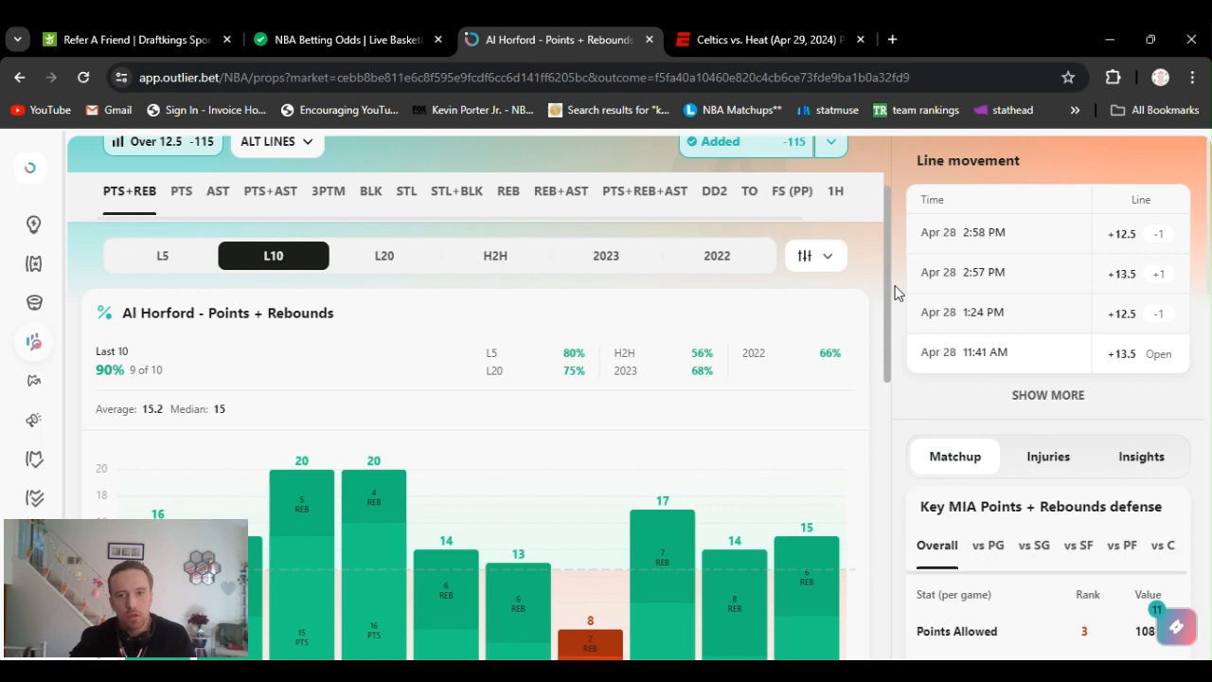
scroll(down, 3)
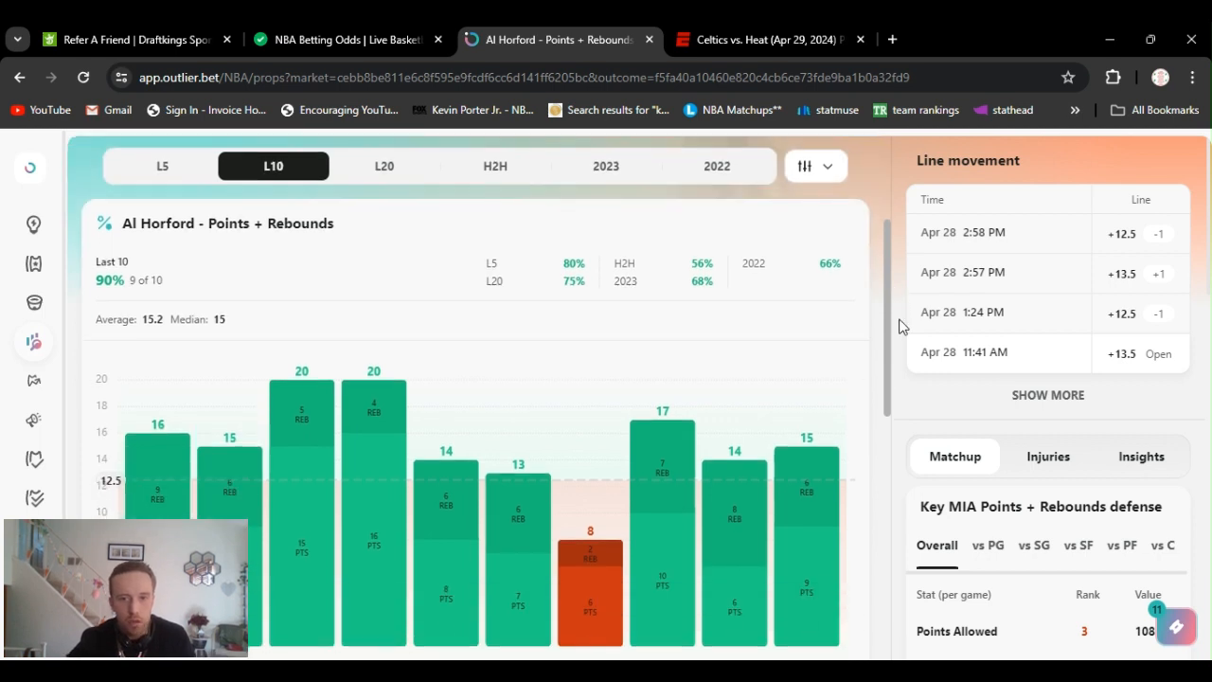
scroll(down, 3)
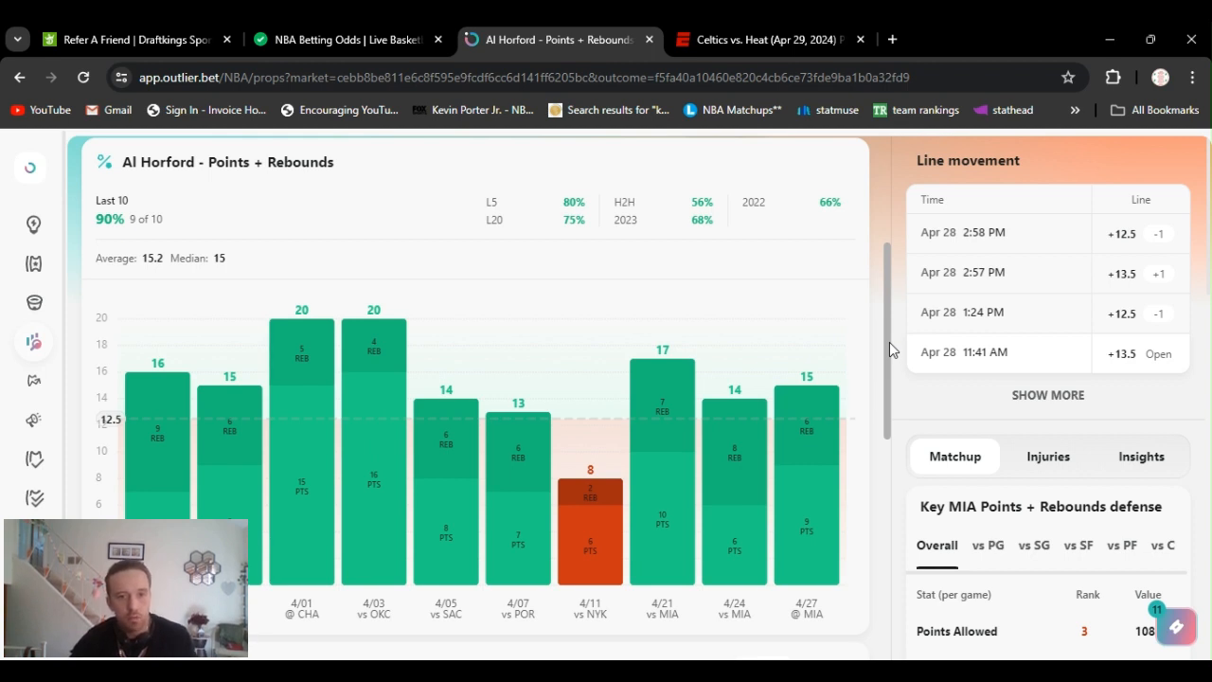
scroll(down, 3)
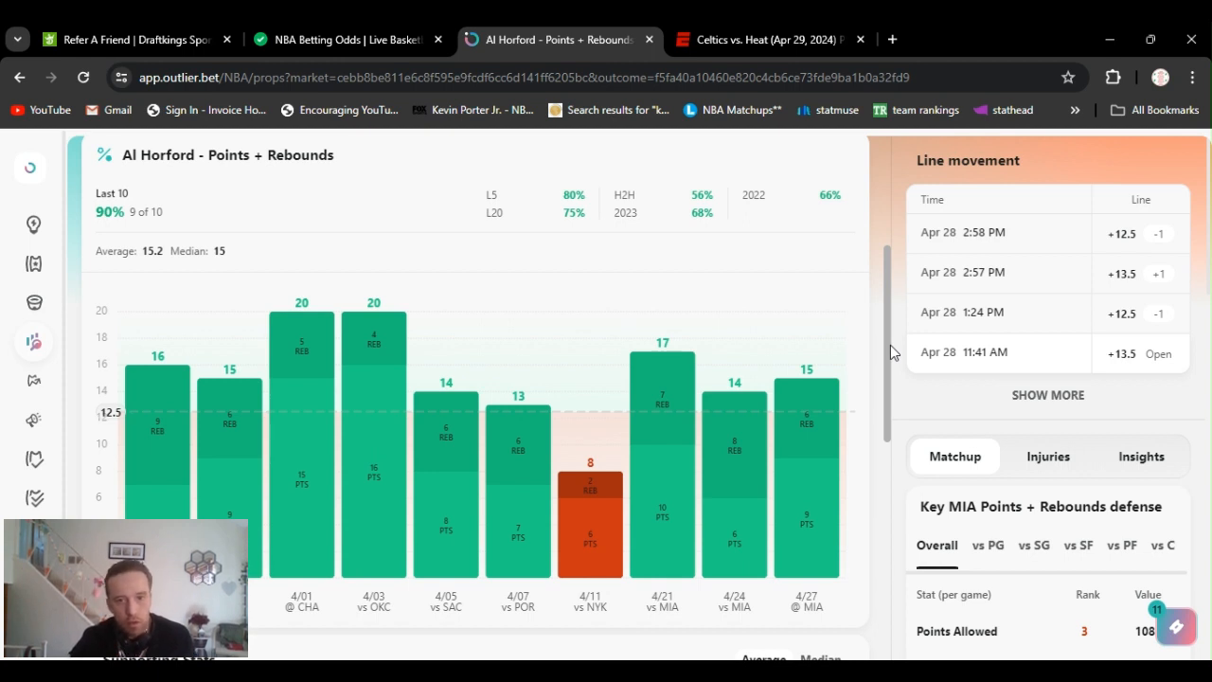
scroll(down, 3)
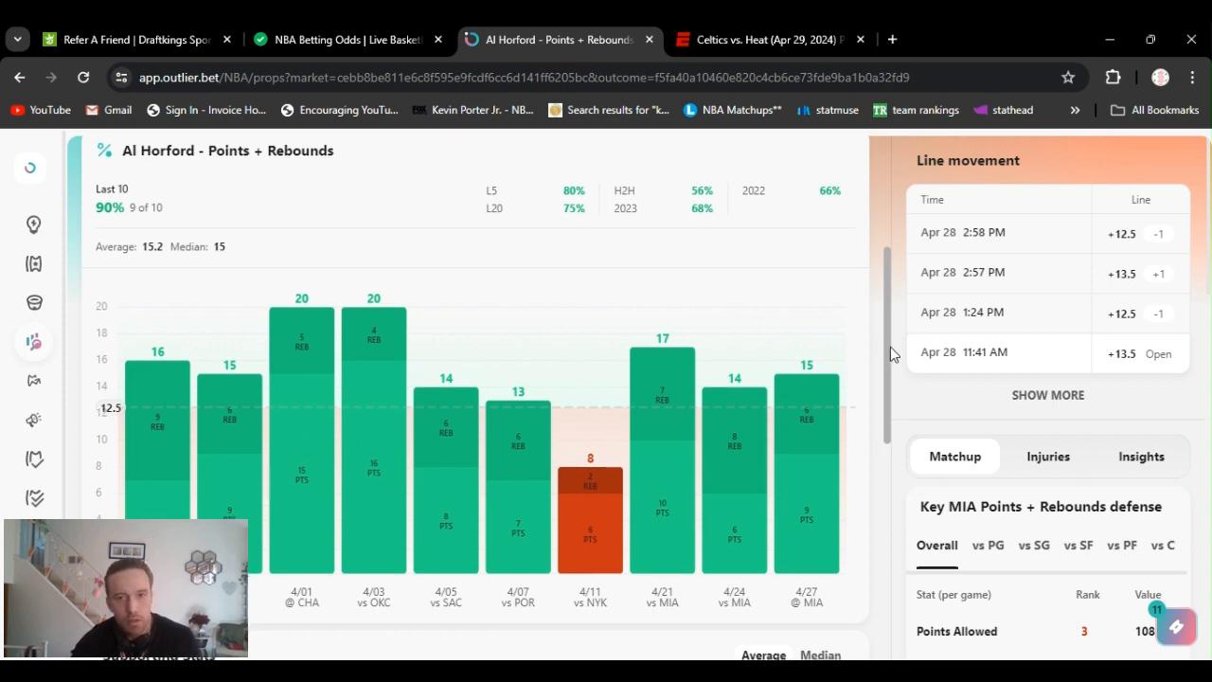
scroll(down, 3)
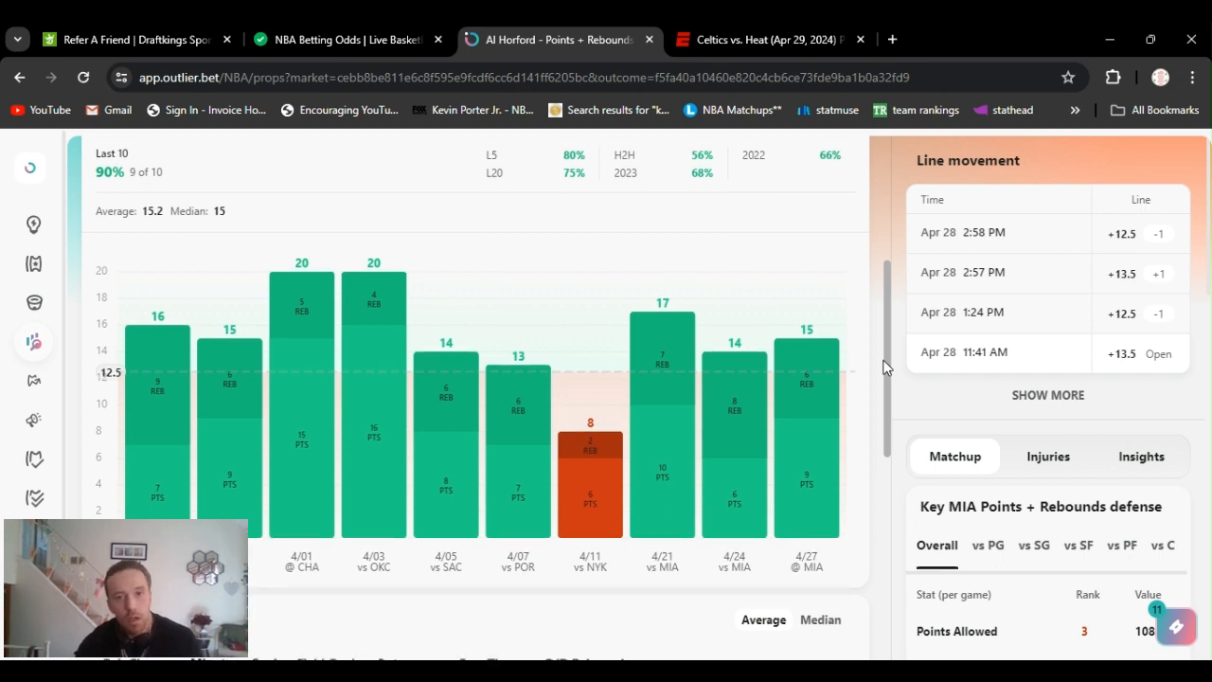
scroll(down, 3)
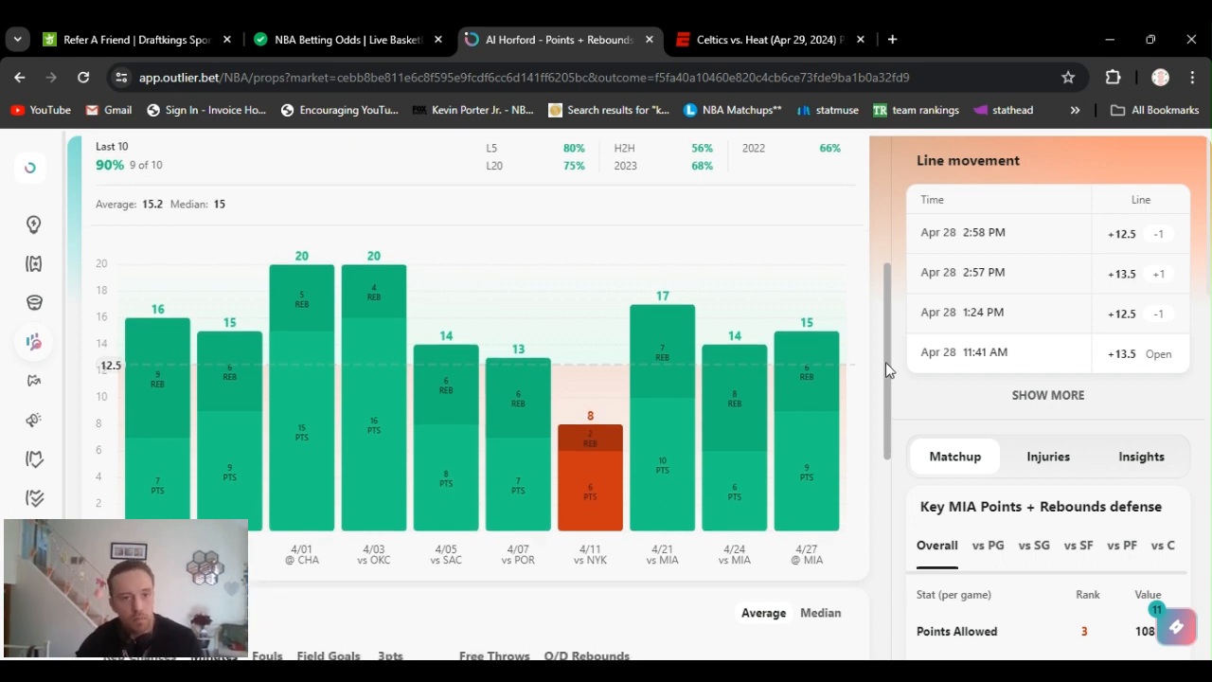
scroll(down, 3)
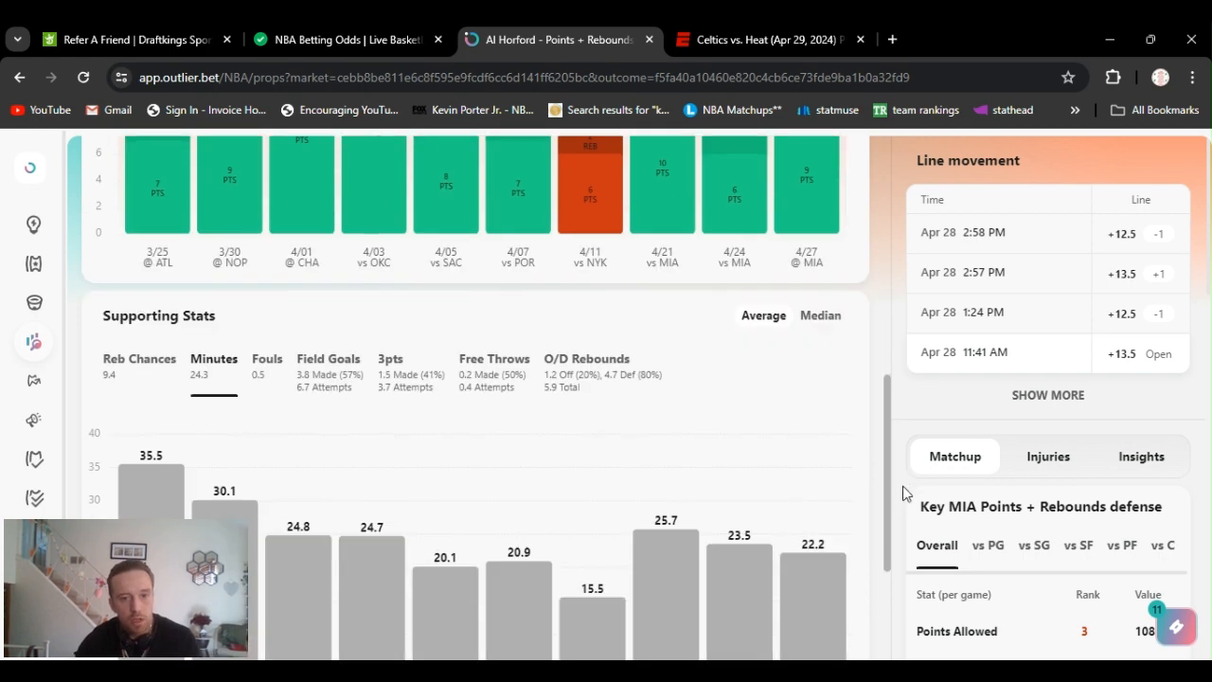
scroll(down, 3)
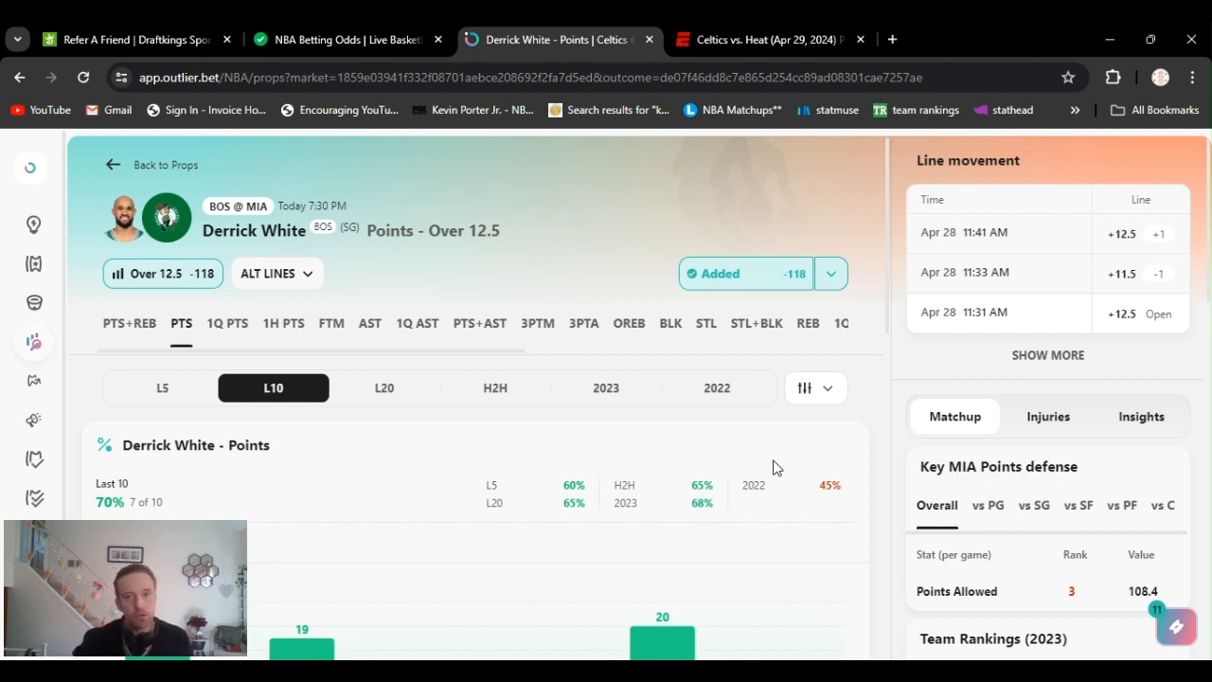
mouse_move(905, 438)
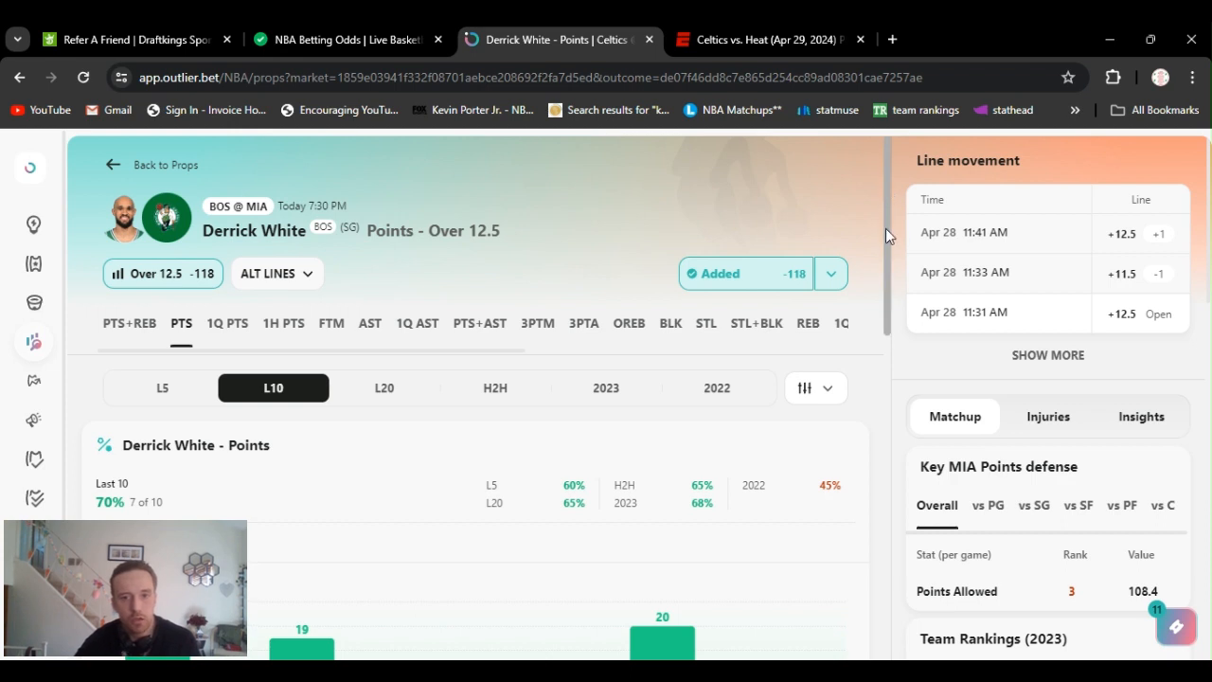
Review Derrick White's Over 12.5 last-10 chart and sportsbook odds, best at DraftKings -118.
scroll(down, 3)
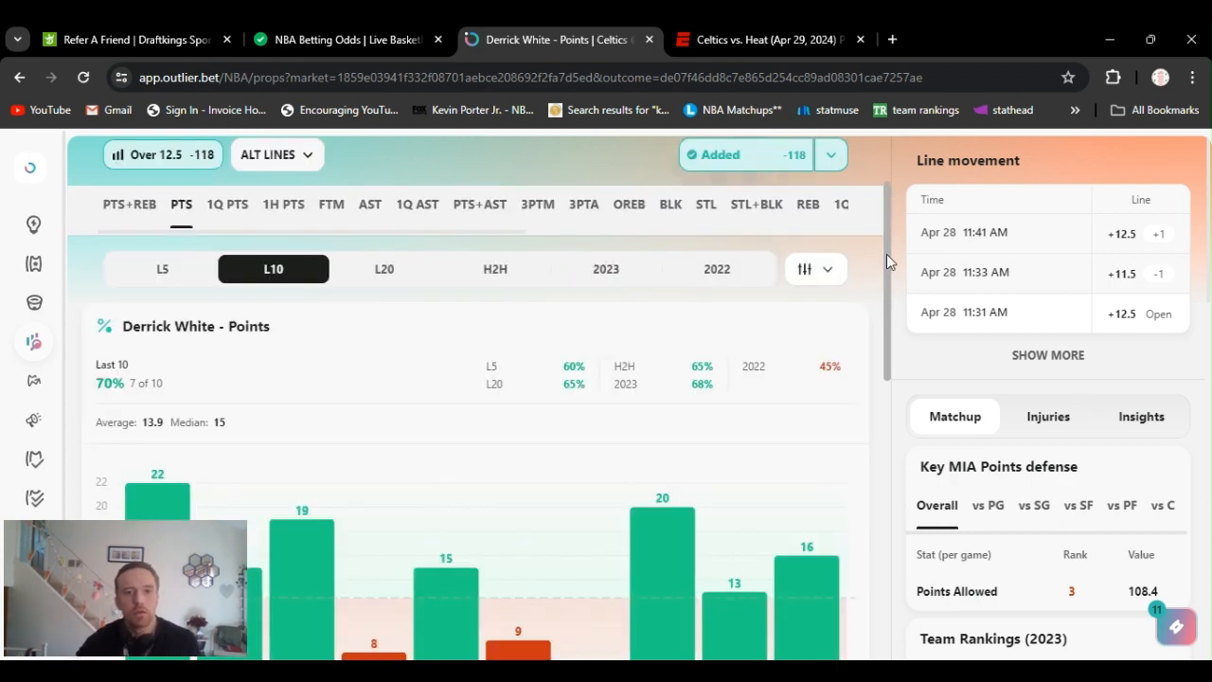
scroll(down, 3)
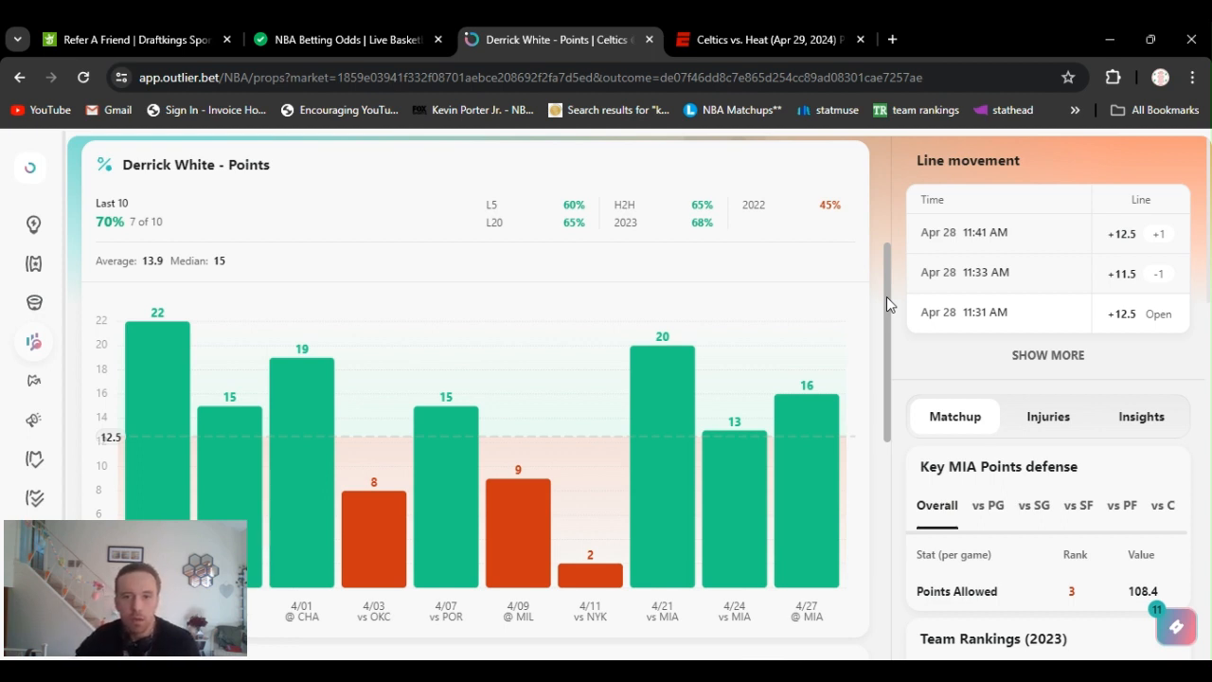
scroll(down, 3)
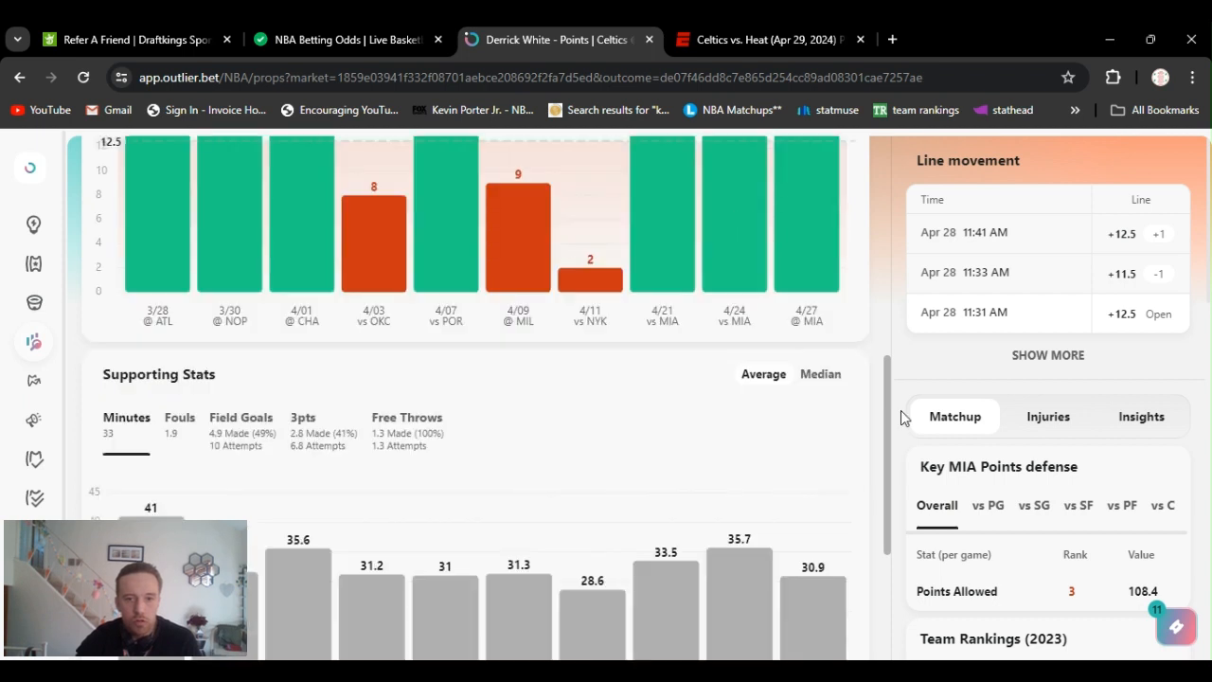
scroll(down, 3)
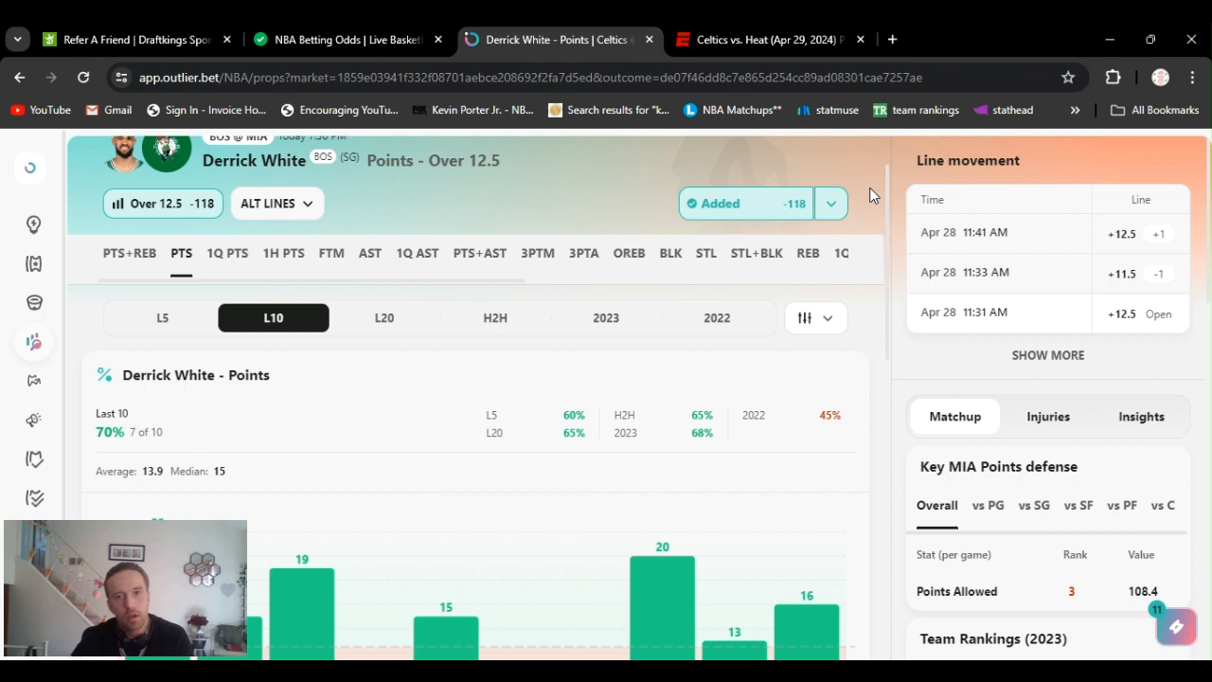
click(830, 203)
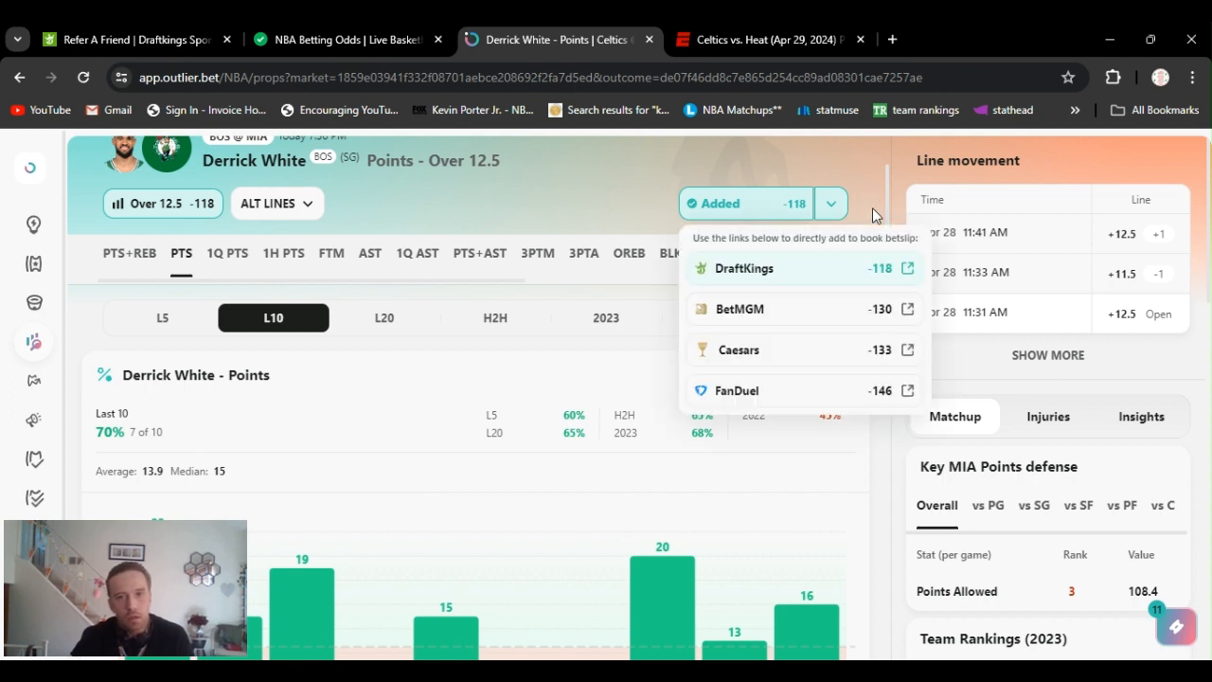
click(829, 202)
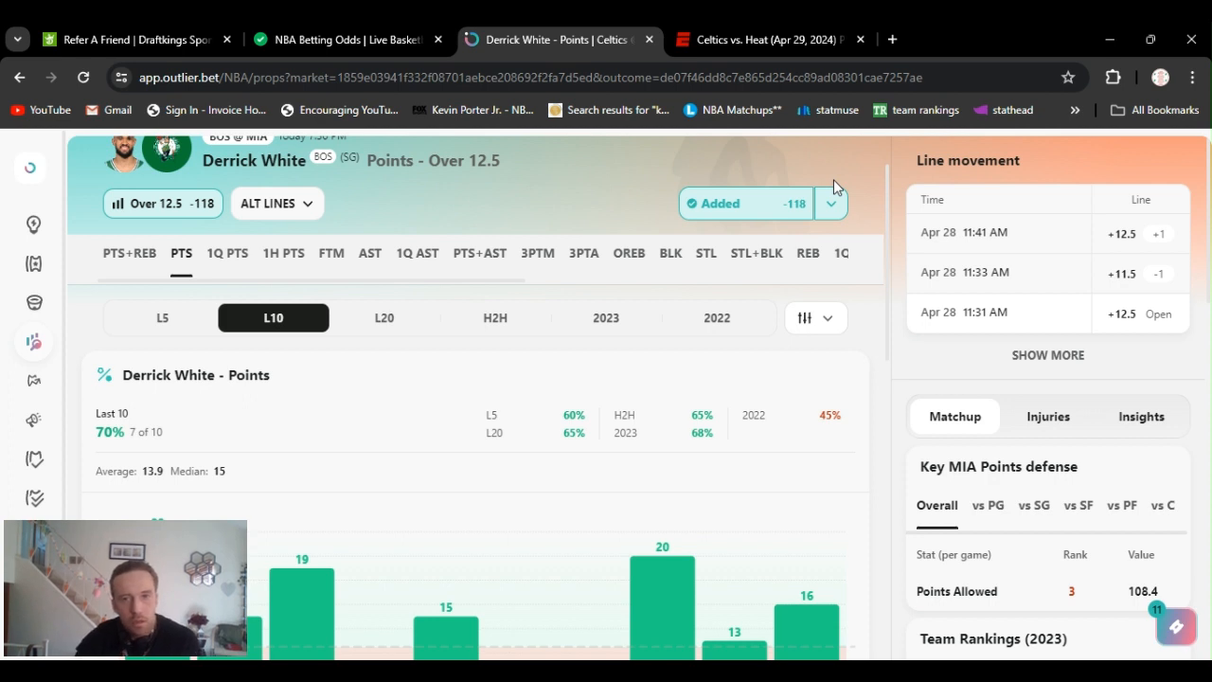
mouse_move(879, 405)
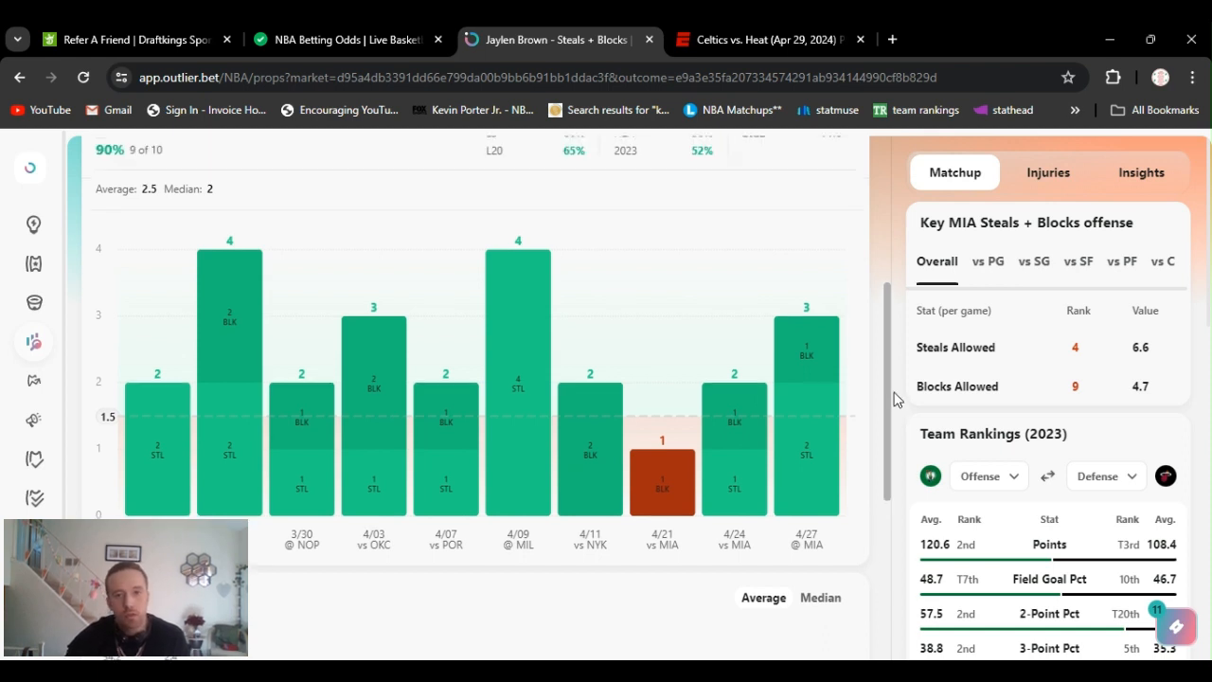
Scroll through Jaylen Brown's Steals + Blocks Over 1.5 L10 chart (9 of 10) and matchup stats.
scroll(down, 3)
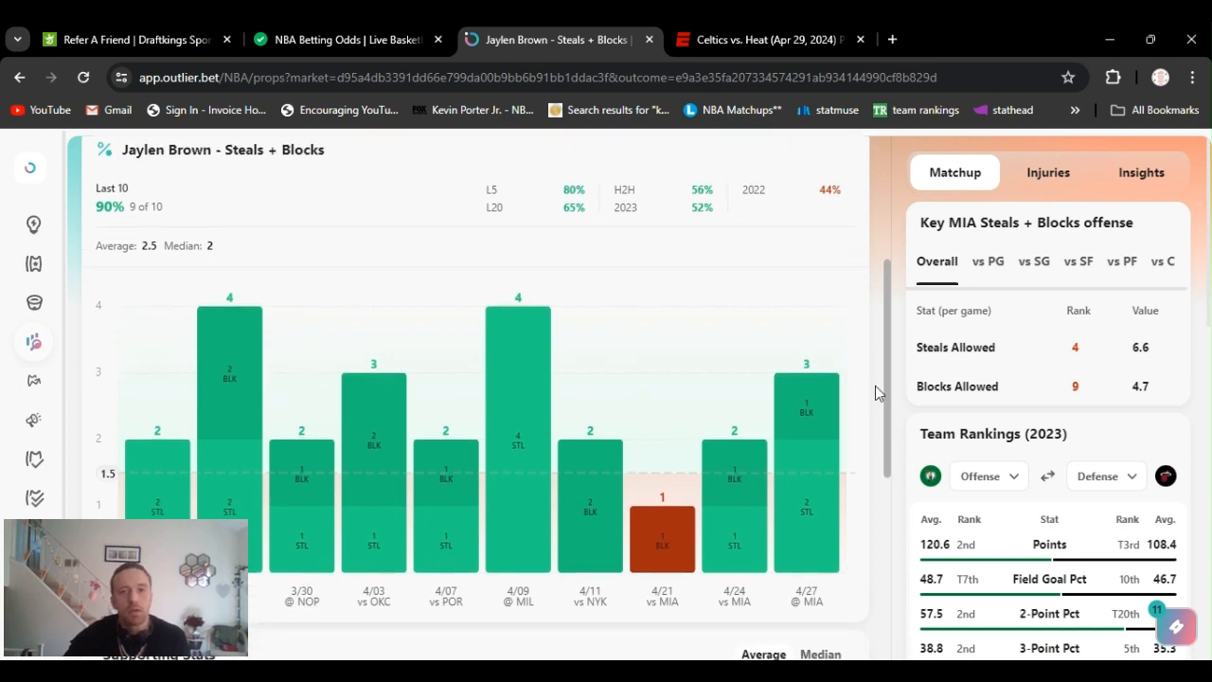
scroll(down, 3)
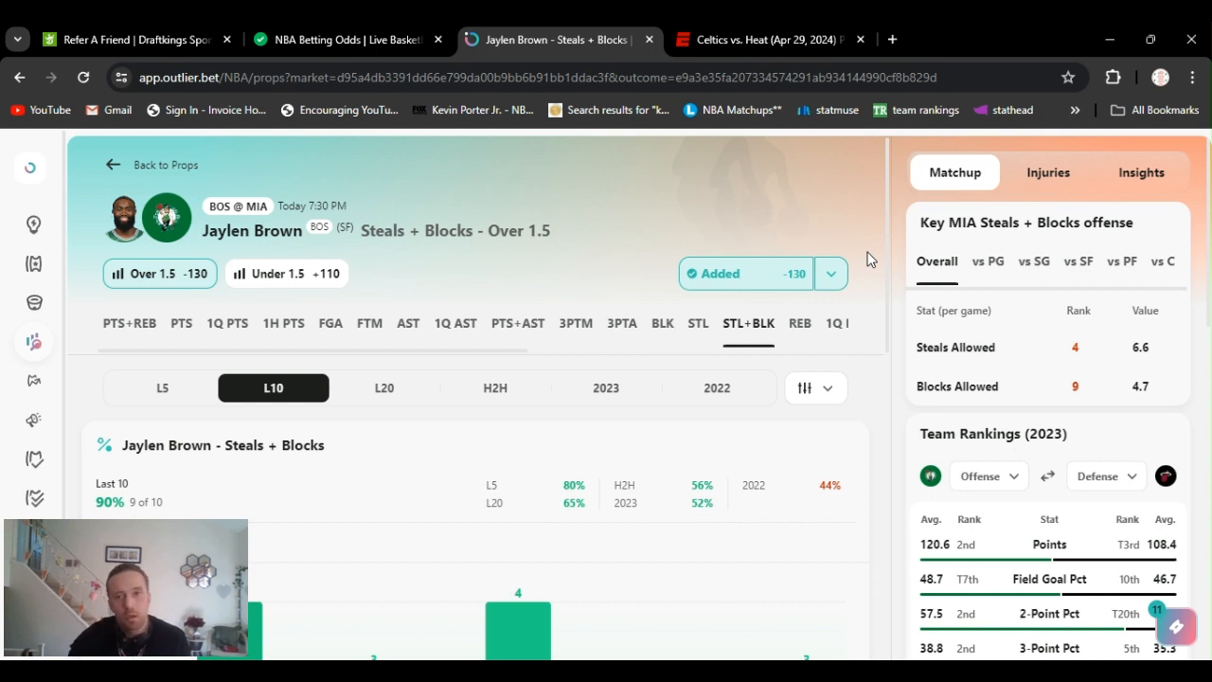
scroll(down, 3)
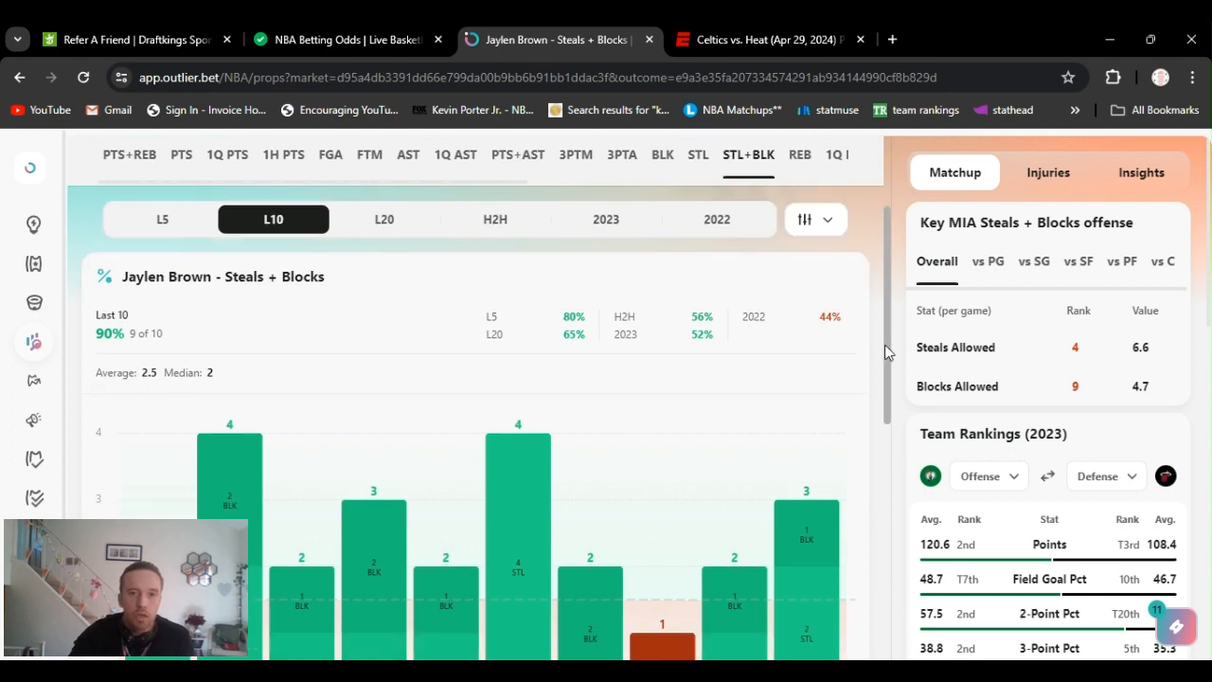
scroll(down, 3)
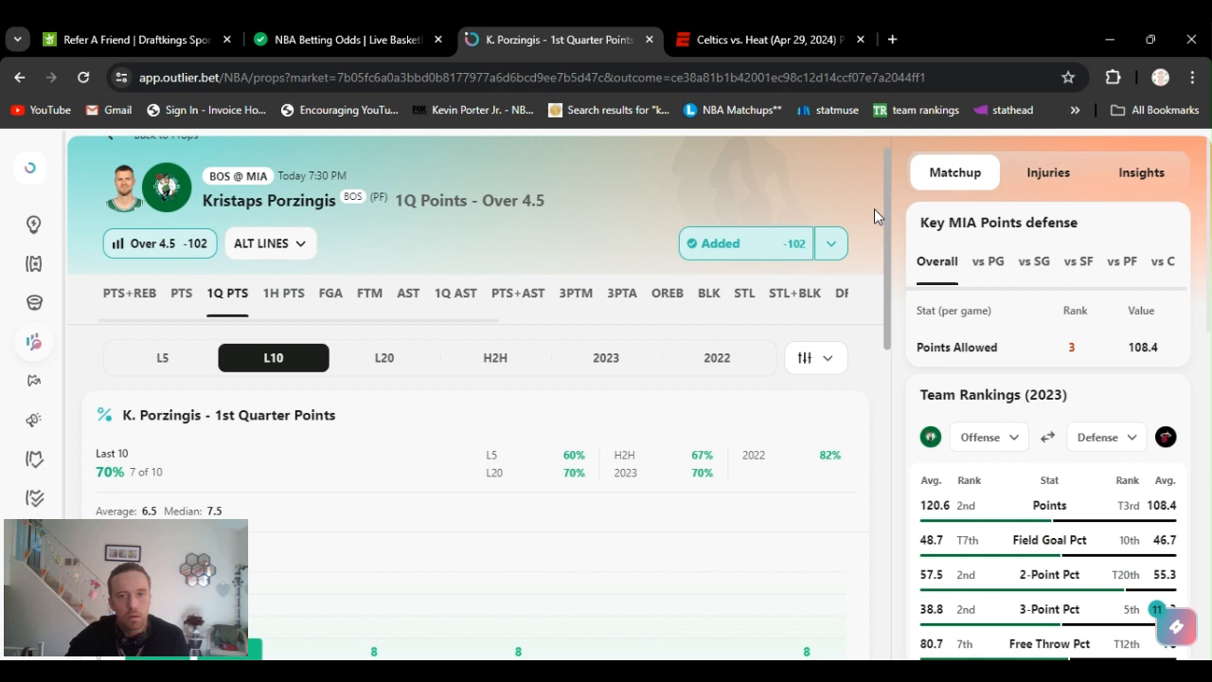
Scroll to Kristaps Porzingis' 1Q Points Over 4.5 L10 chart showing 7 of 10 overs.
scroll(down, 3)
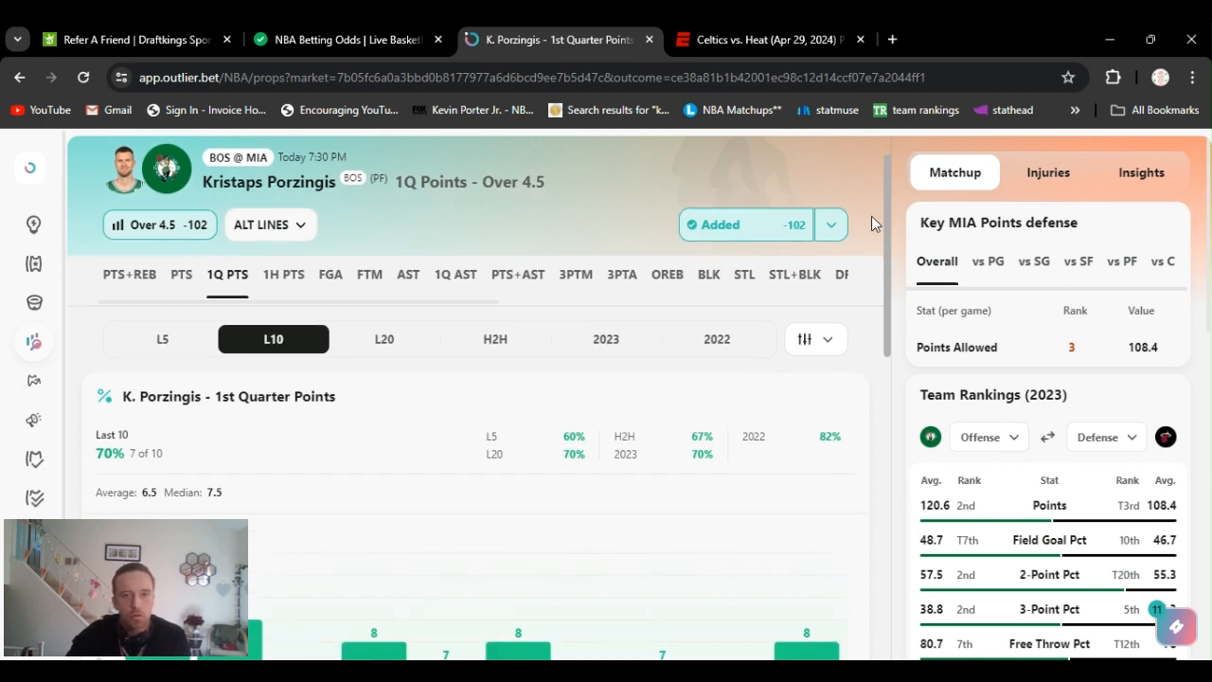
scroll(down, 3)
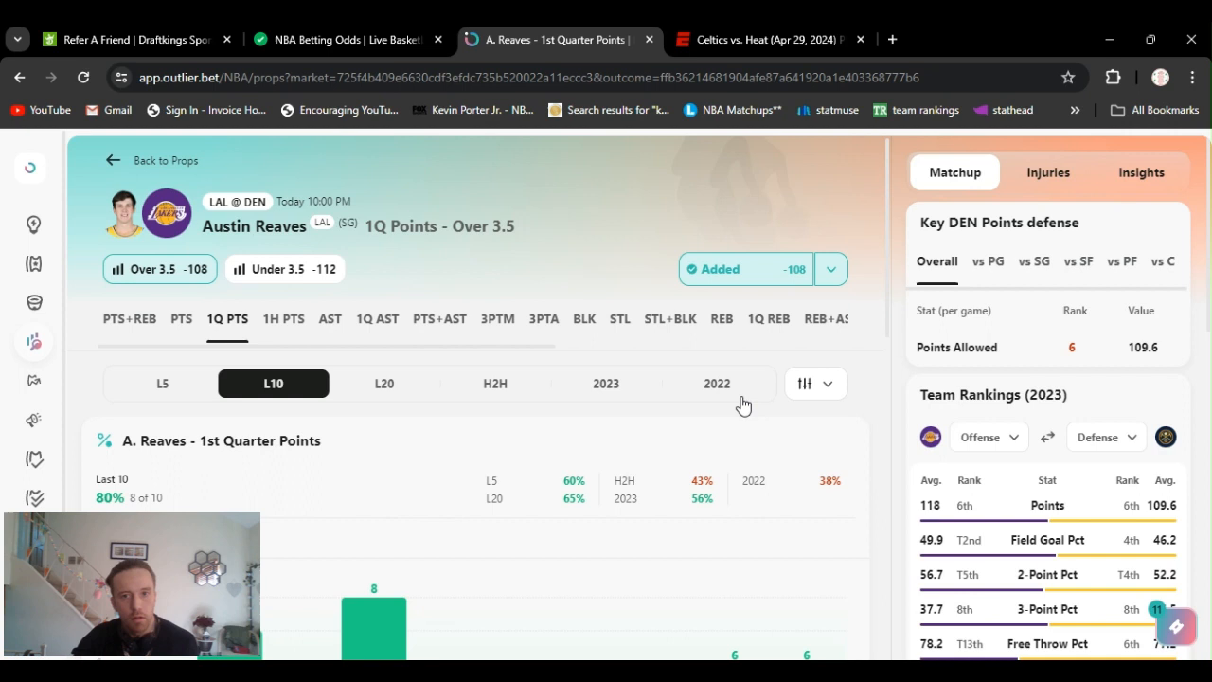
mouse_move(833, 227)
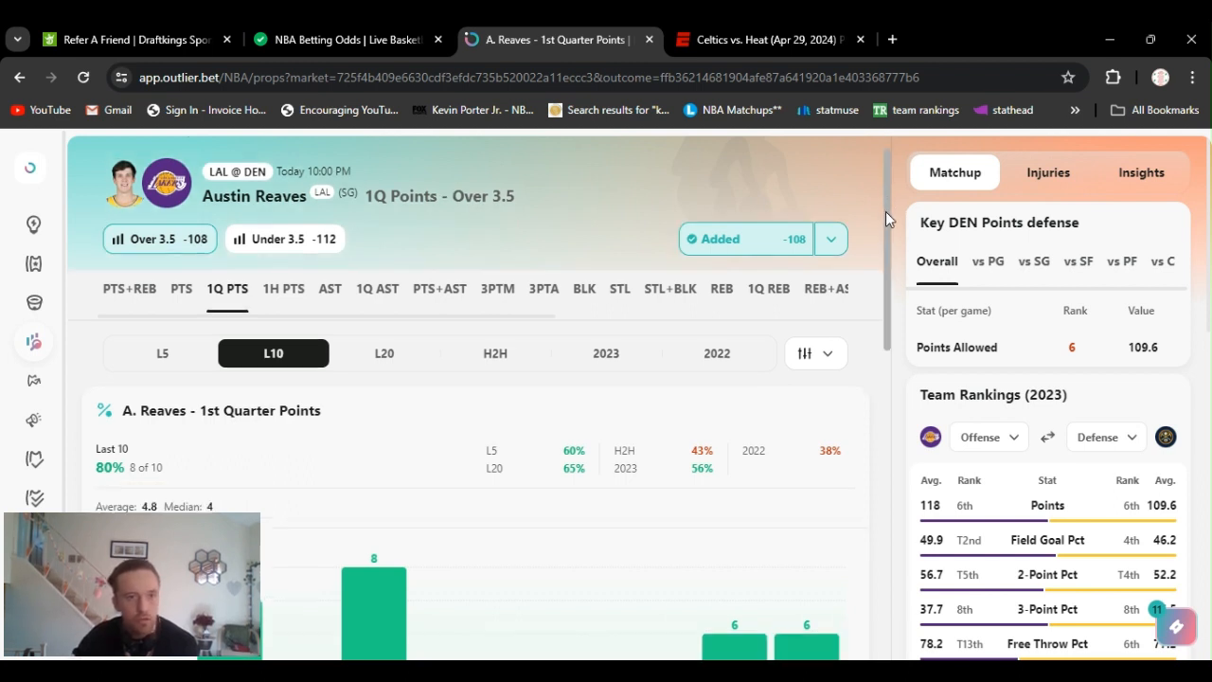
Scroll to Austin Reaves' 1Q Points Over 3.5 L10 chart (8 of 10) and DEN defense stats.
scroll(down, 3)
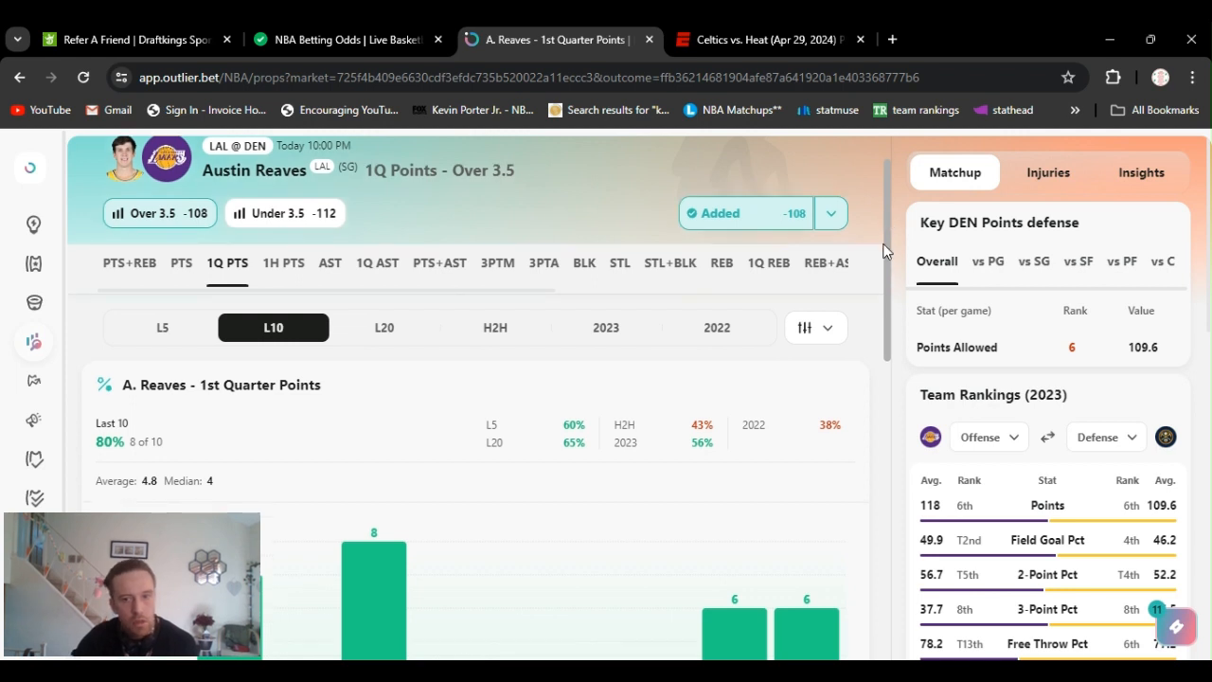
scroll(down, 3)
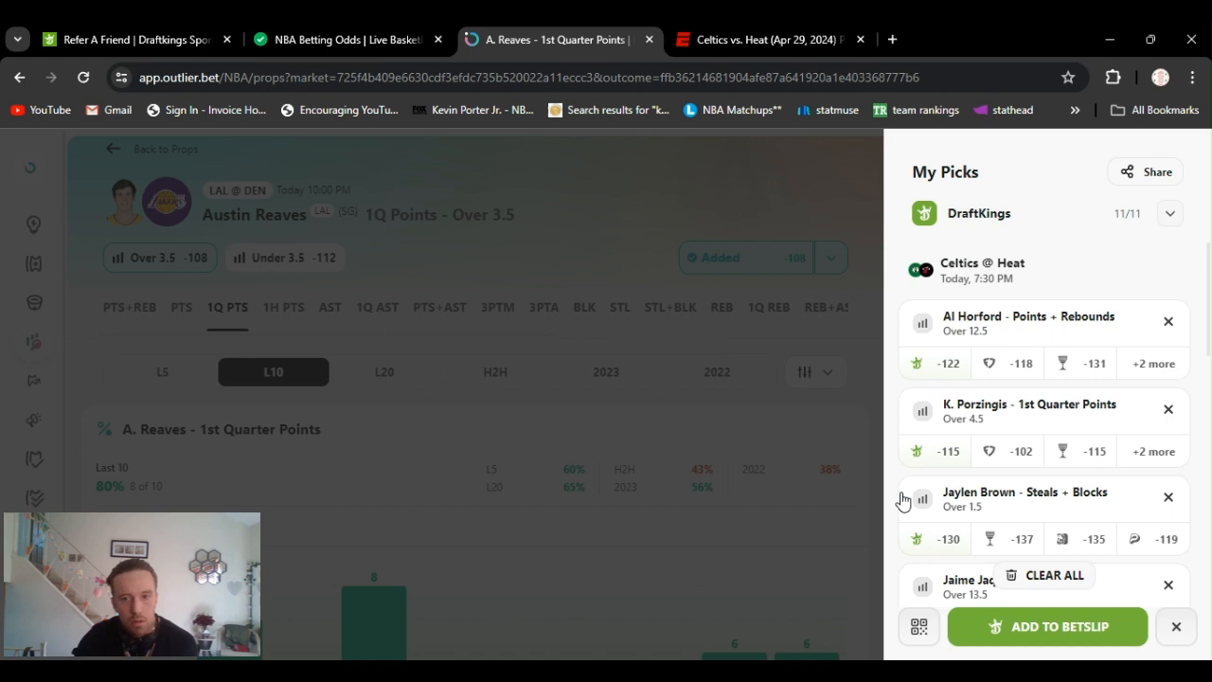
mouse_move(1209, 386)
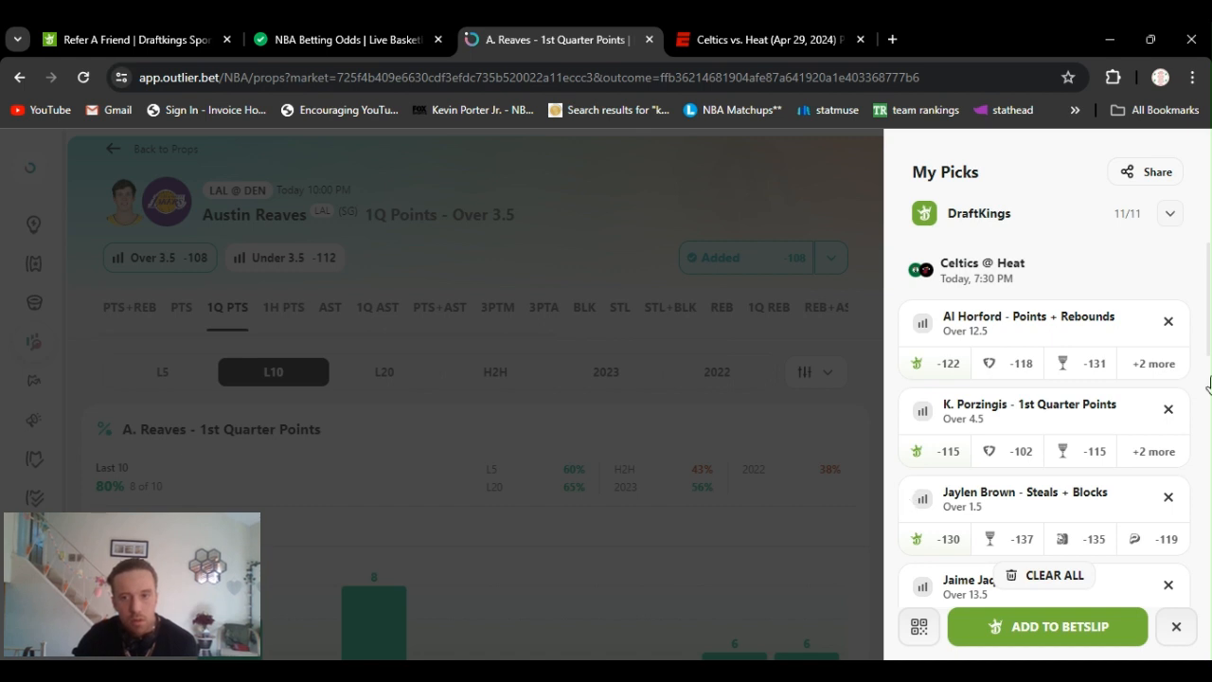
Scroll the My Picks DraftKings list and choose Michael Porter Jr.'s Points Over 18.5 pick.
scroll(down, 3)
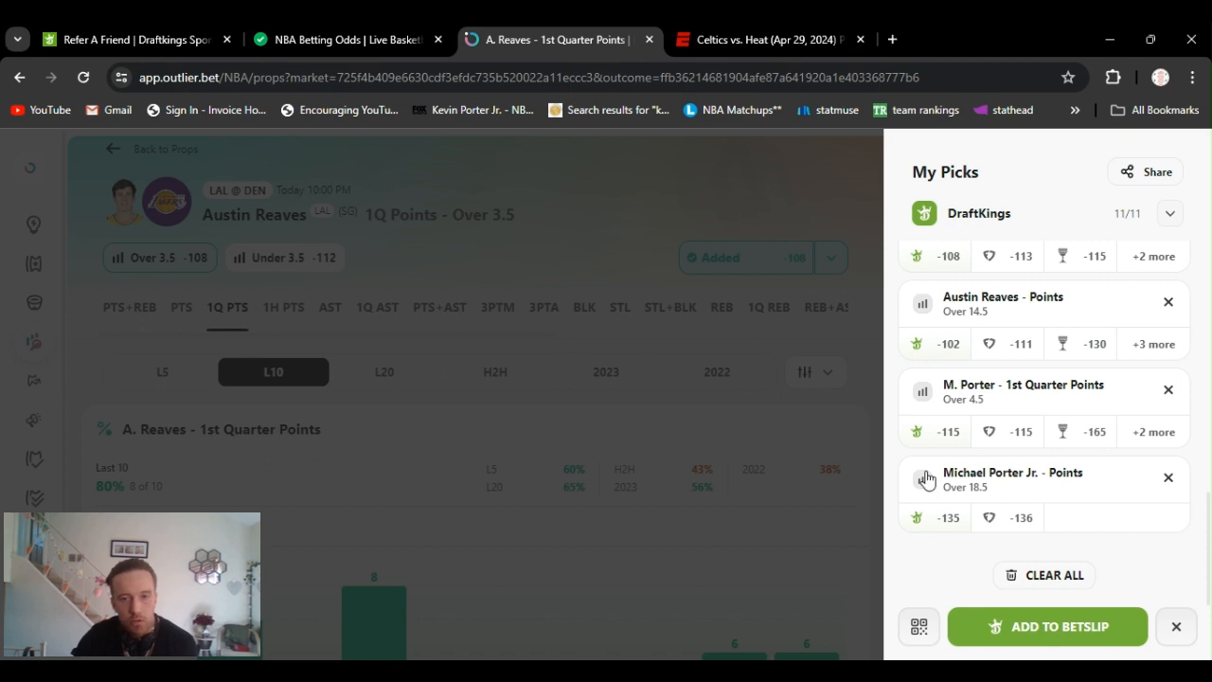
mouse_move(929, 485)
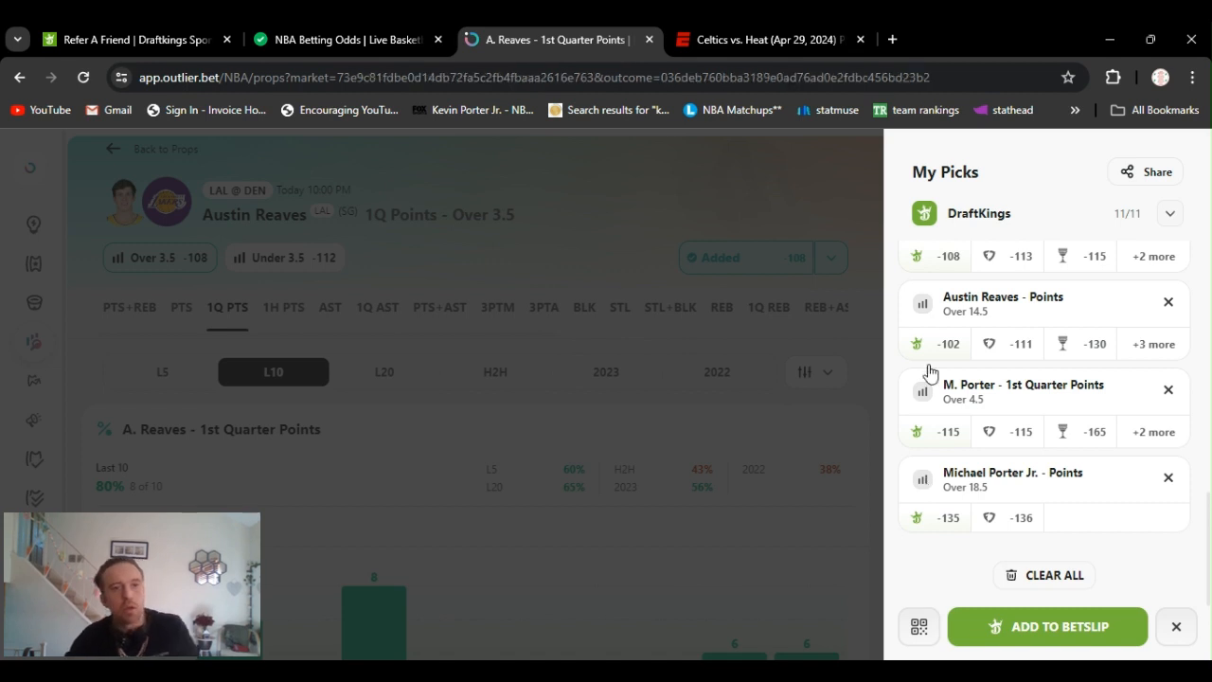
click(1012, 473)
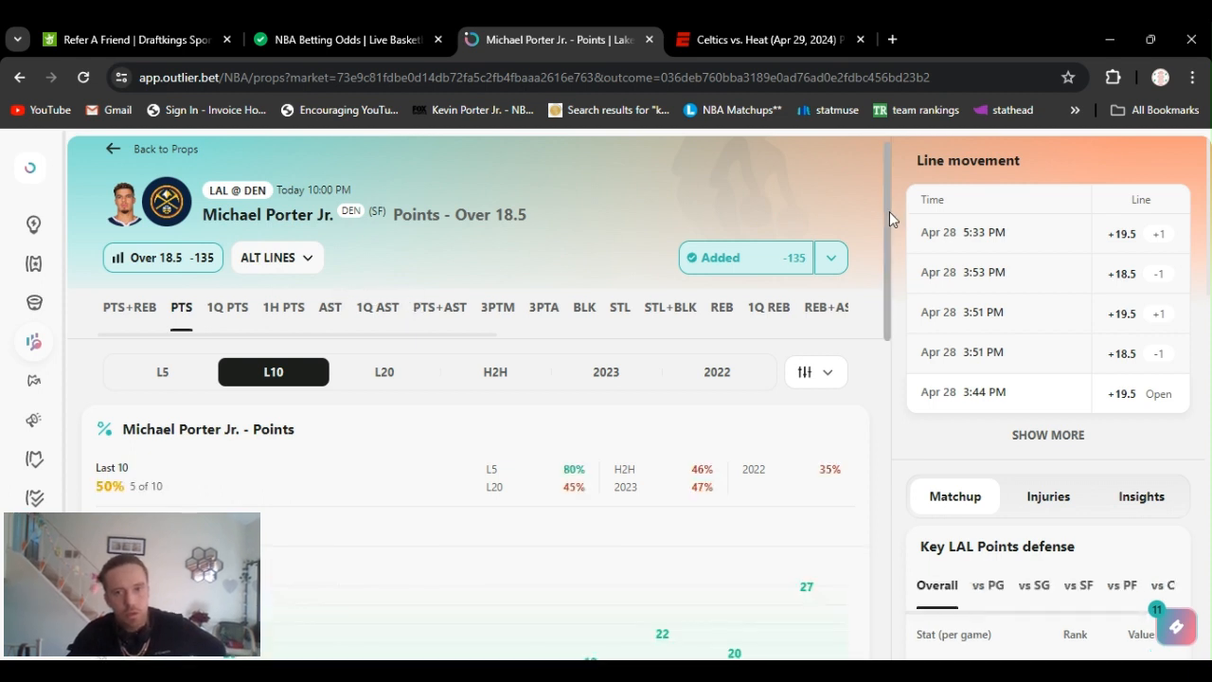
Review Porter Jr.'s last-10 Points chart (17.8 average, 18.5 median), then switch to his 1Q PTS prop.
scroll(down, 3)
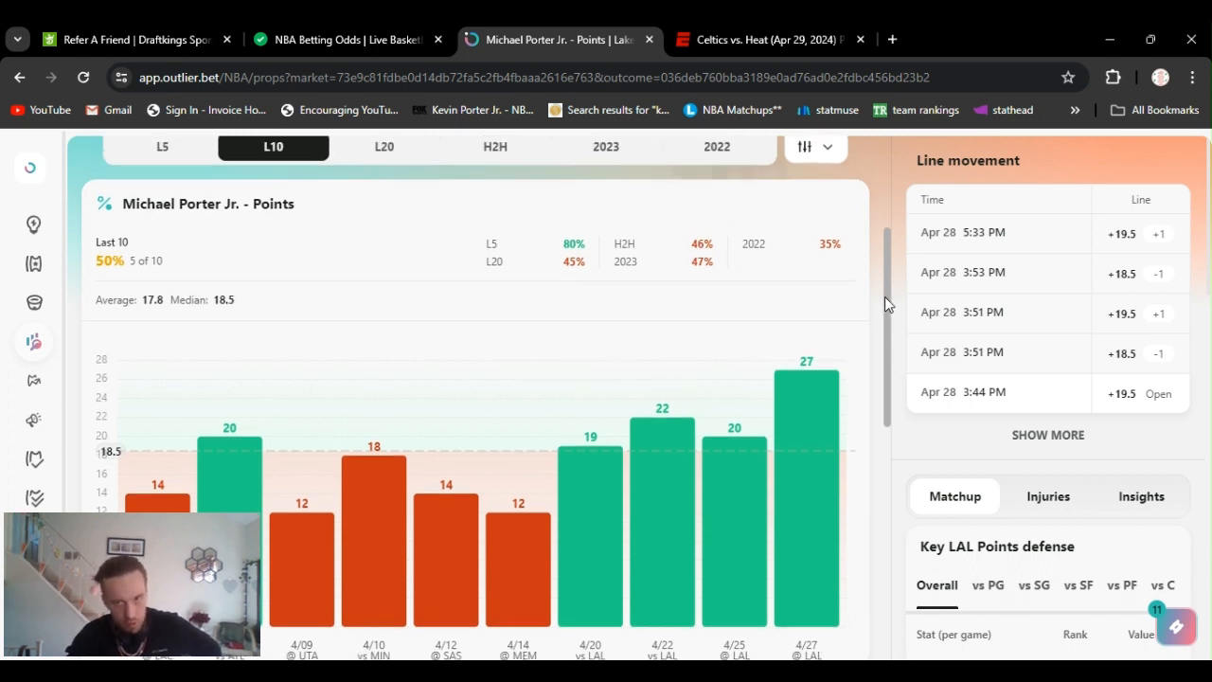
click(163, 273)
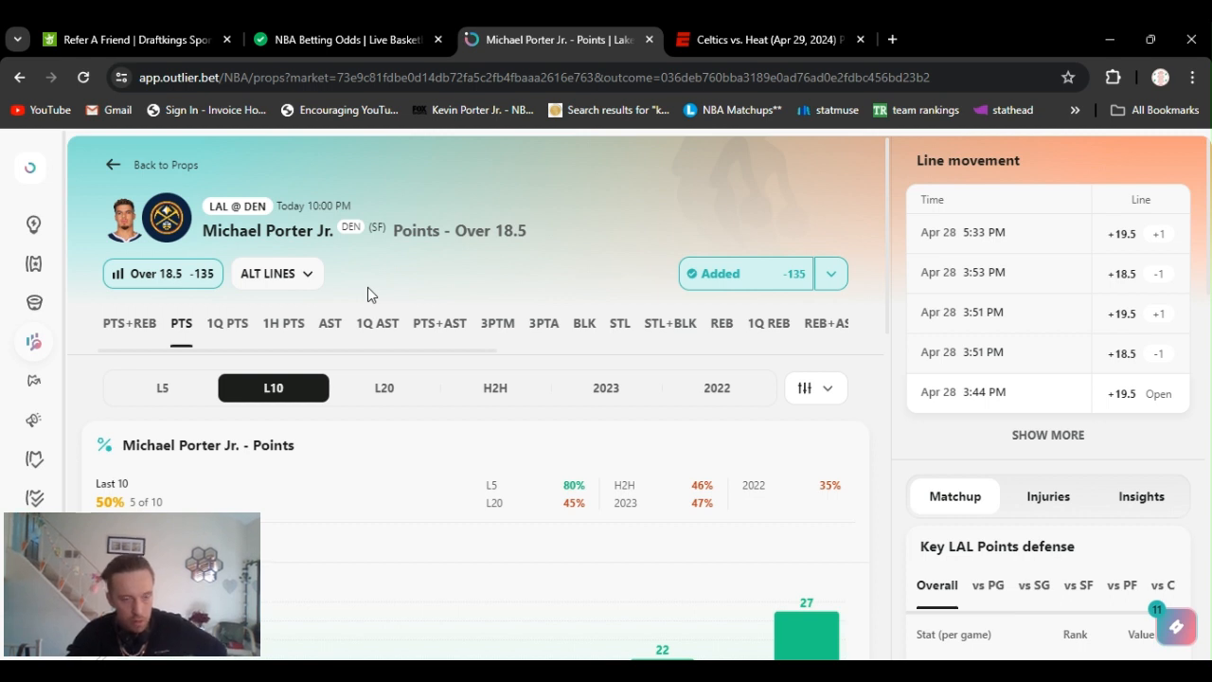
click(227, 322)
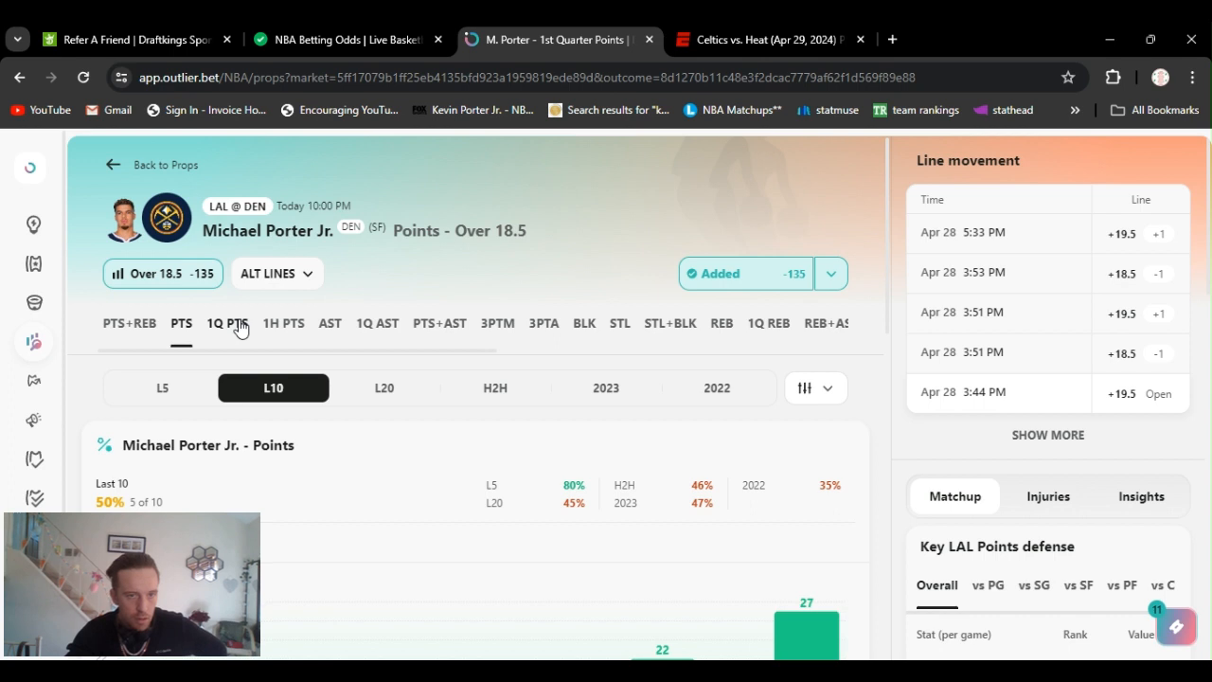
Show Porter Jr.'s 1Q Points Over 4.5 L10 bar chart, over in 6 of 10, averaging 4.9.
click(227, 322)
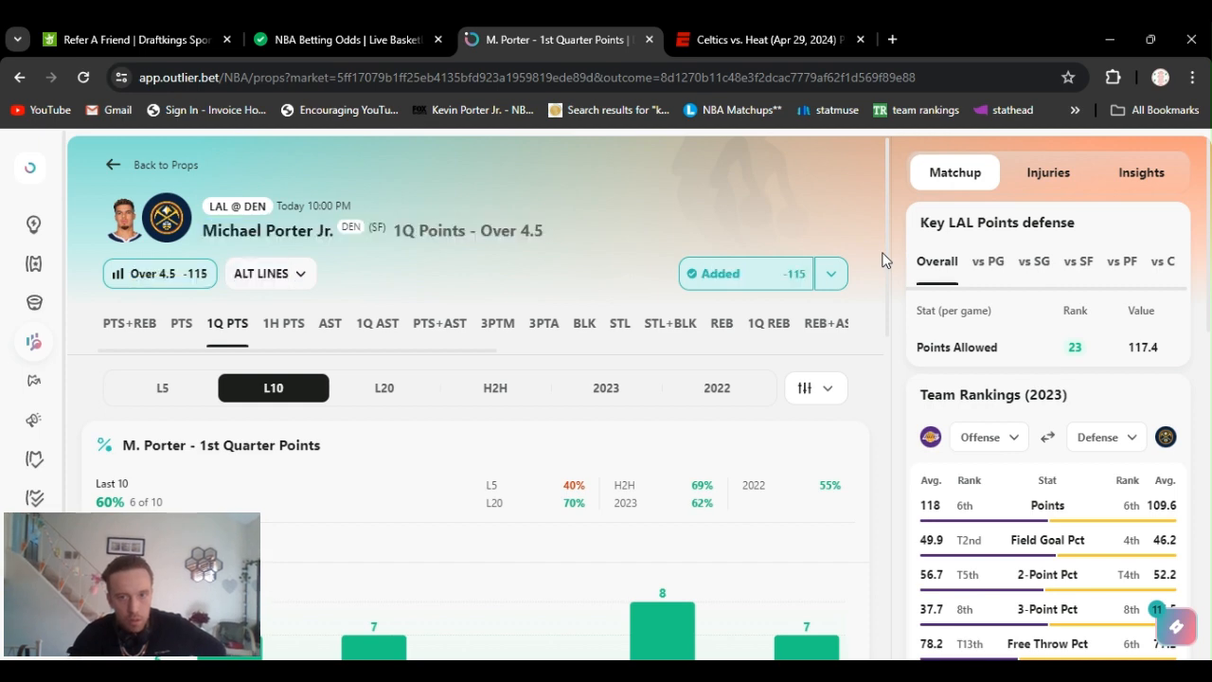
scroll(down, 3)
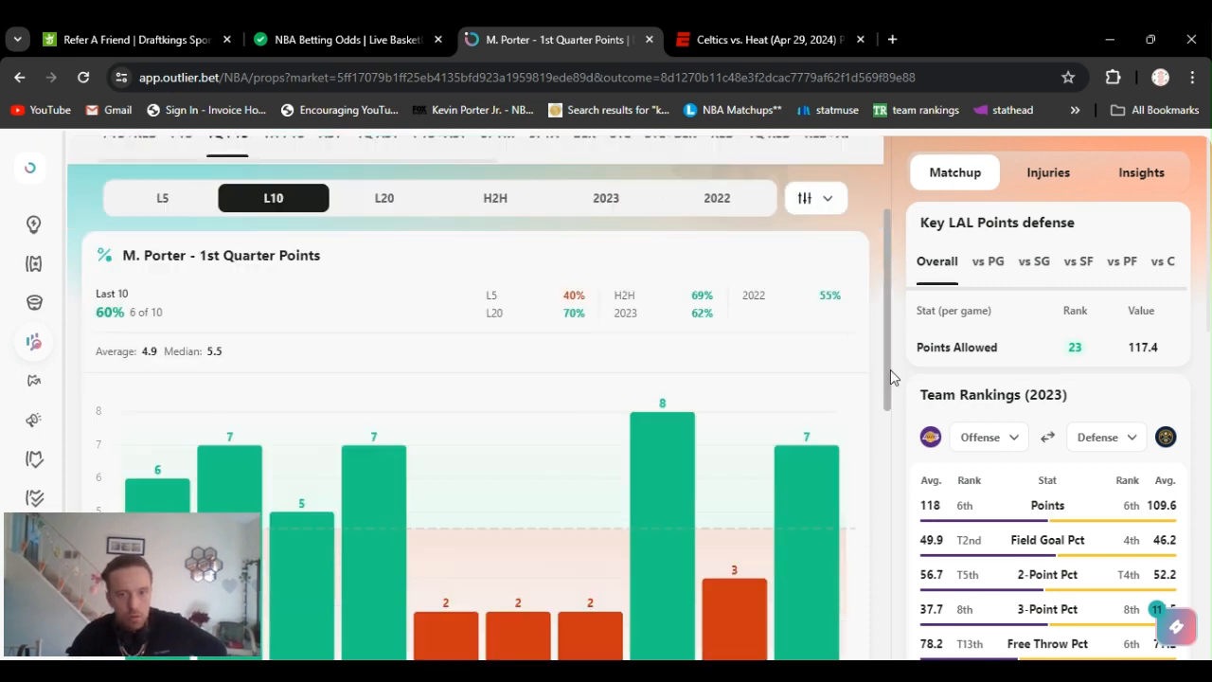
scroll(down, 3)
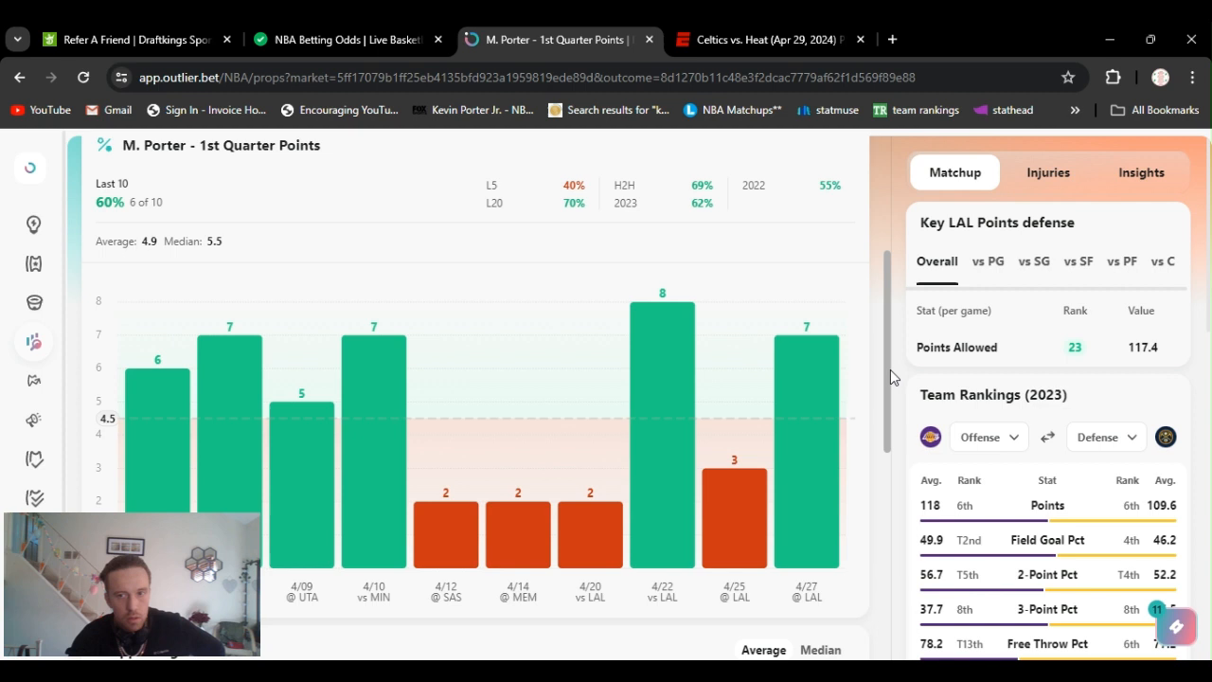